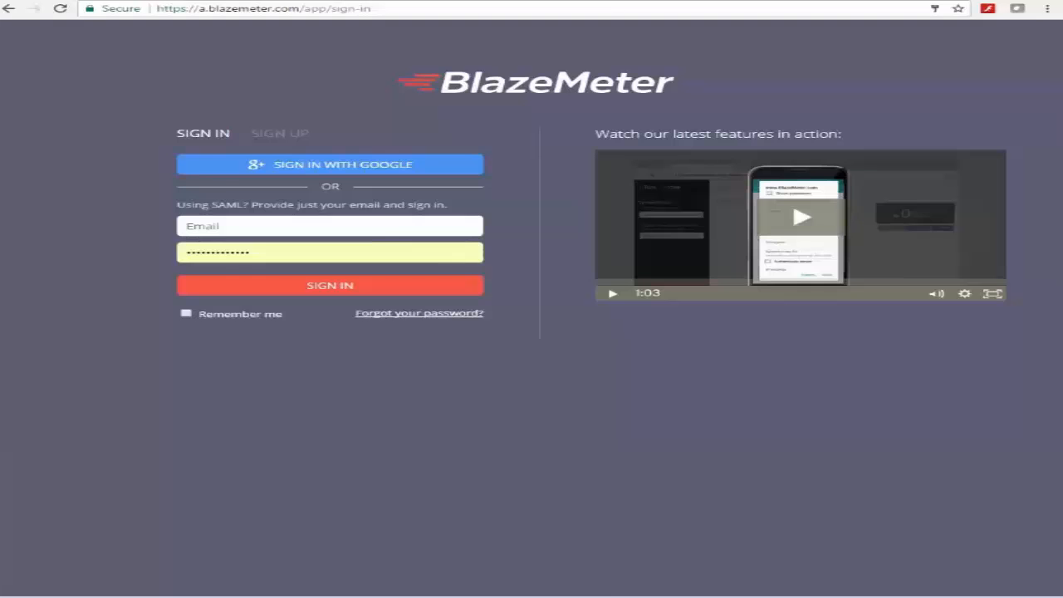
- Sign in to BlazeMeter to reach the Sales workspace dashboard
left_click(328, 286)
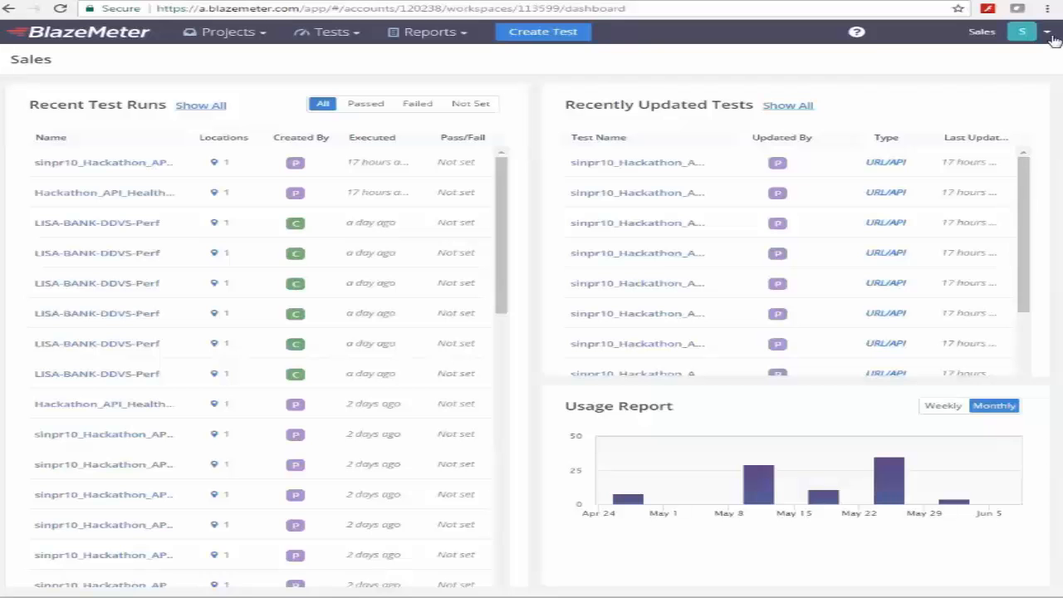
- Copy the account's current API key from Personal Settings
left_click(1046, 33)
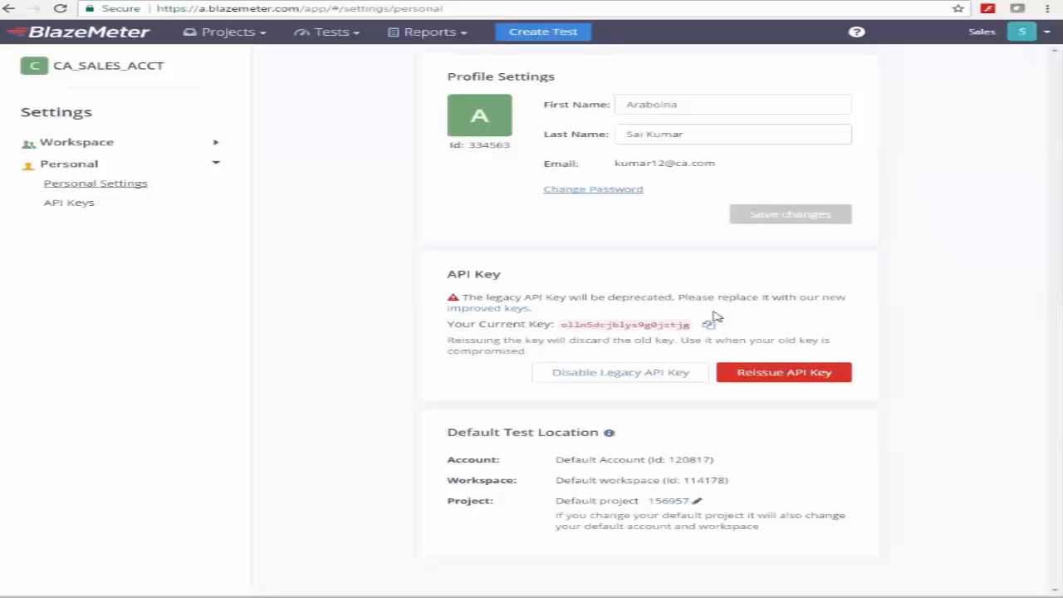
double_click(614, 324)
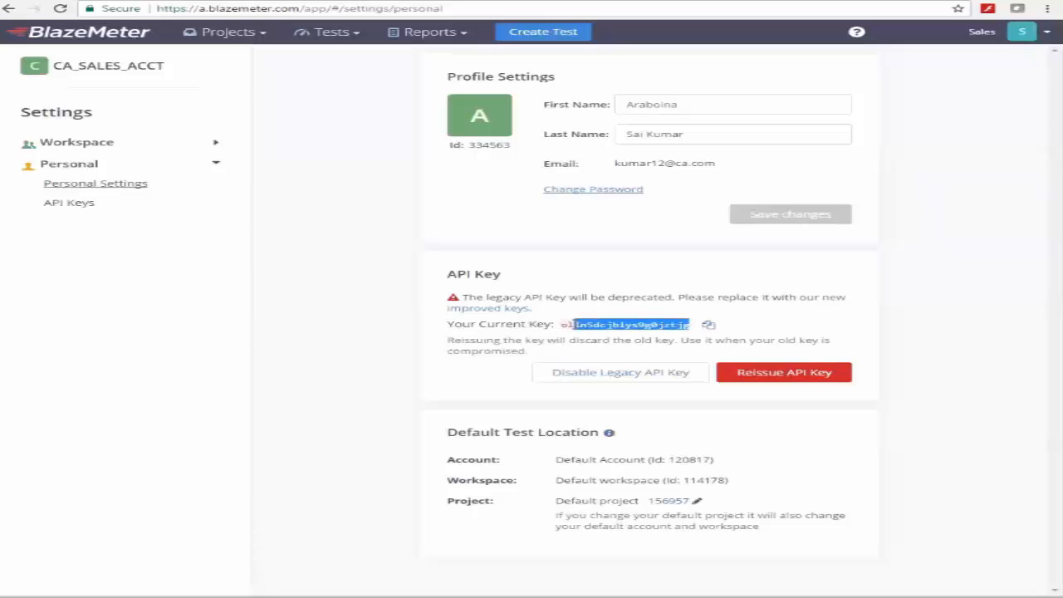
right_click(633, 323)
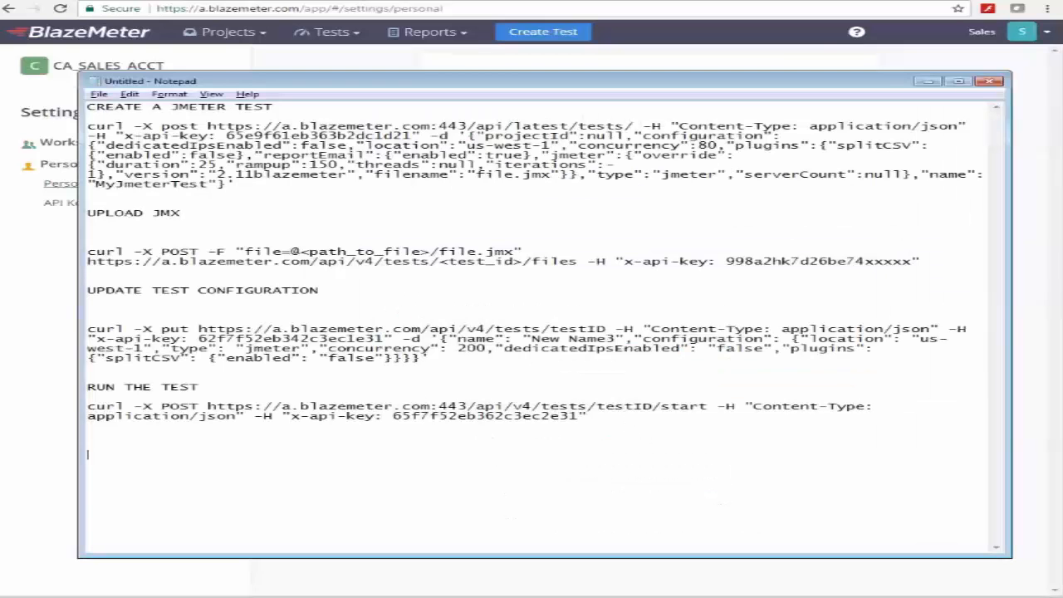
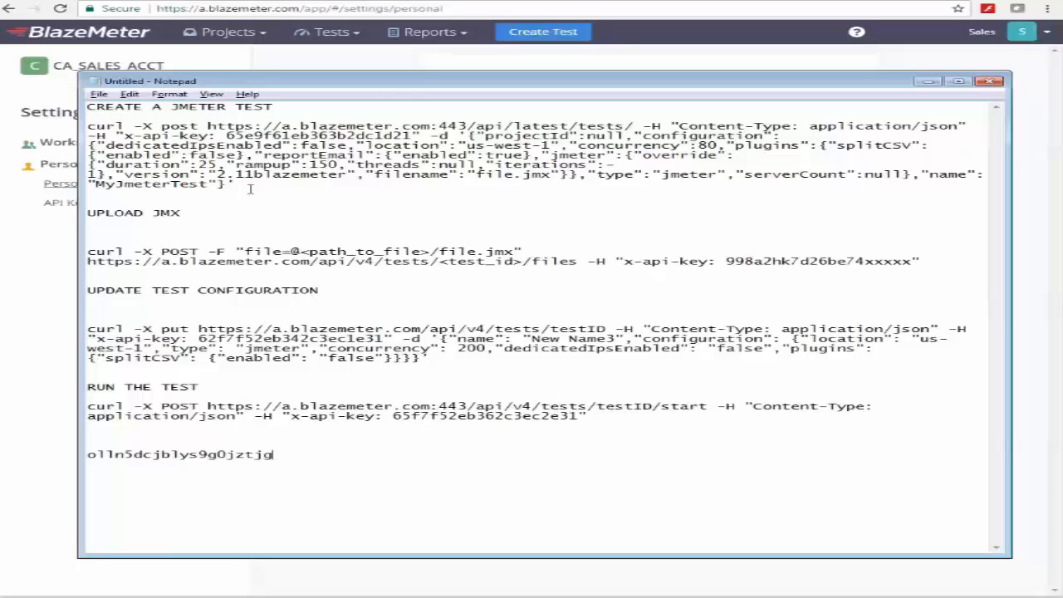
double_click(239, 137)
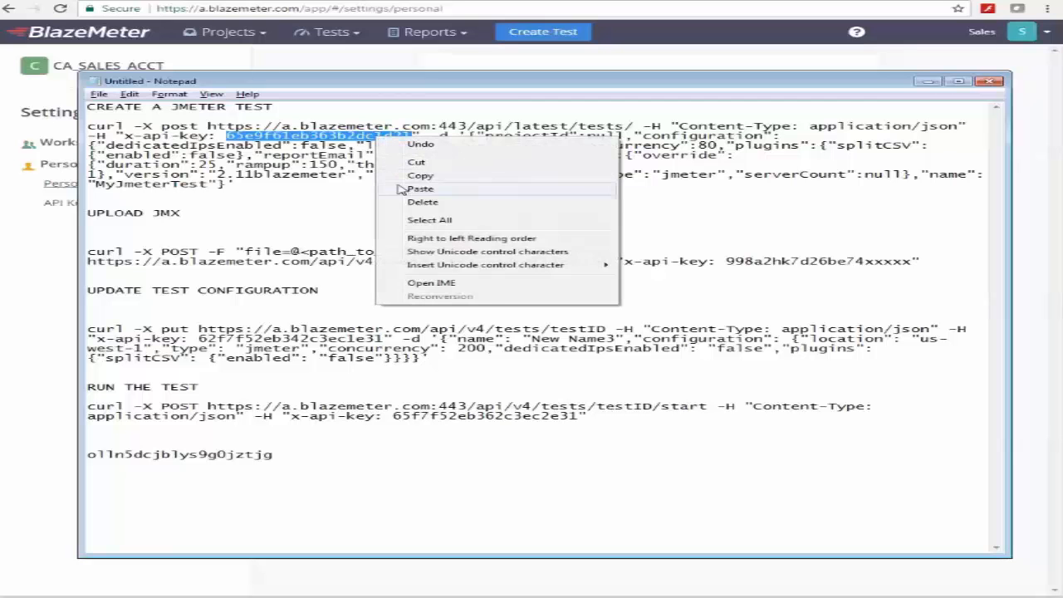
left_click(422, 190)
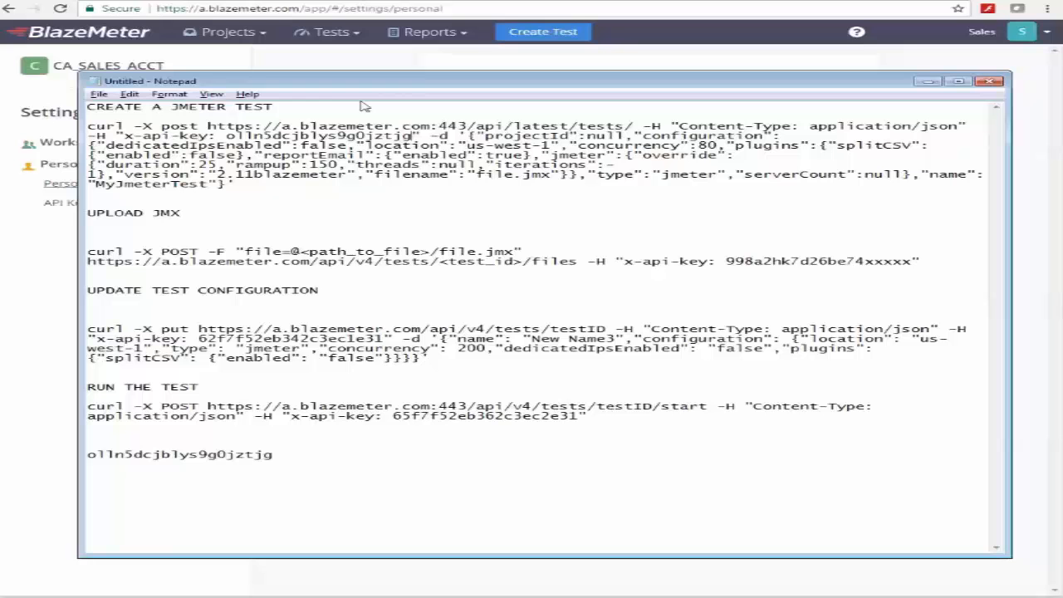
mouse_move(252, 37)
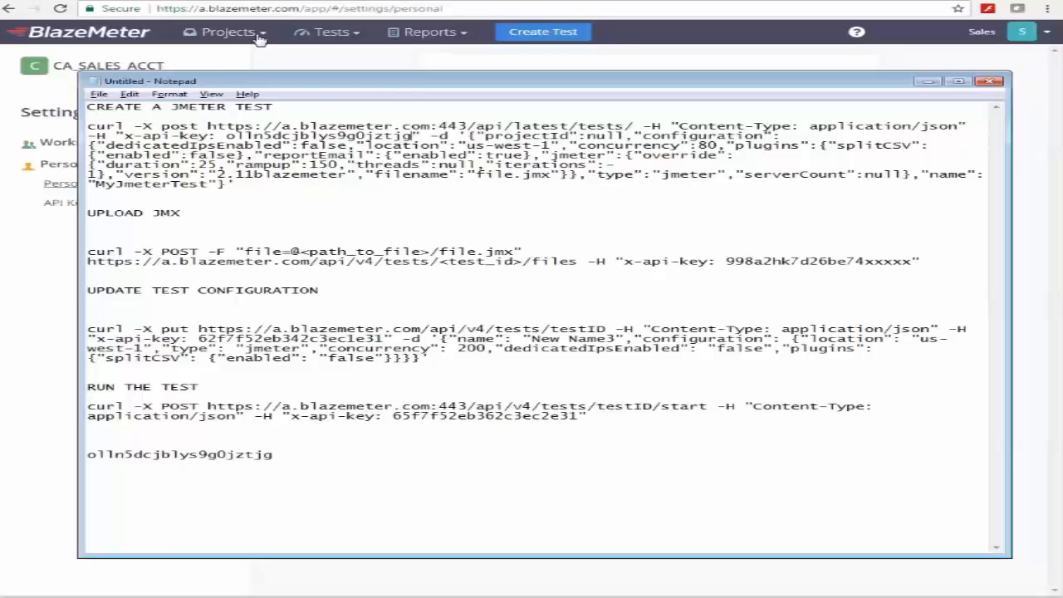
- Open the My First Test project and copy its project id from the page address
left_click(986, 80)
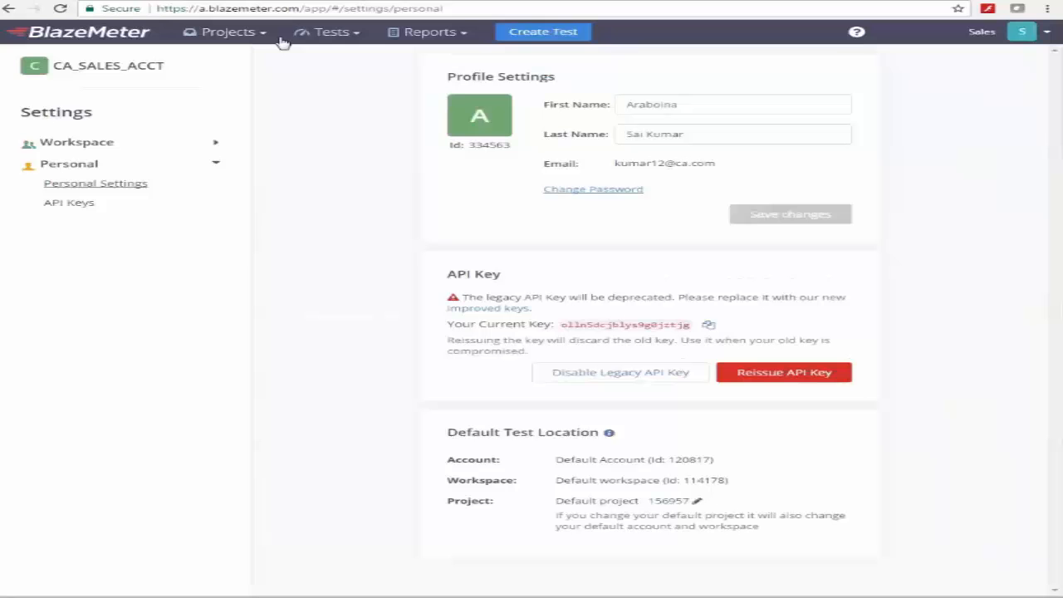
left_click(226, 32)
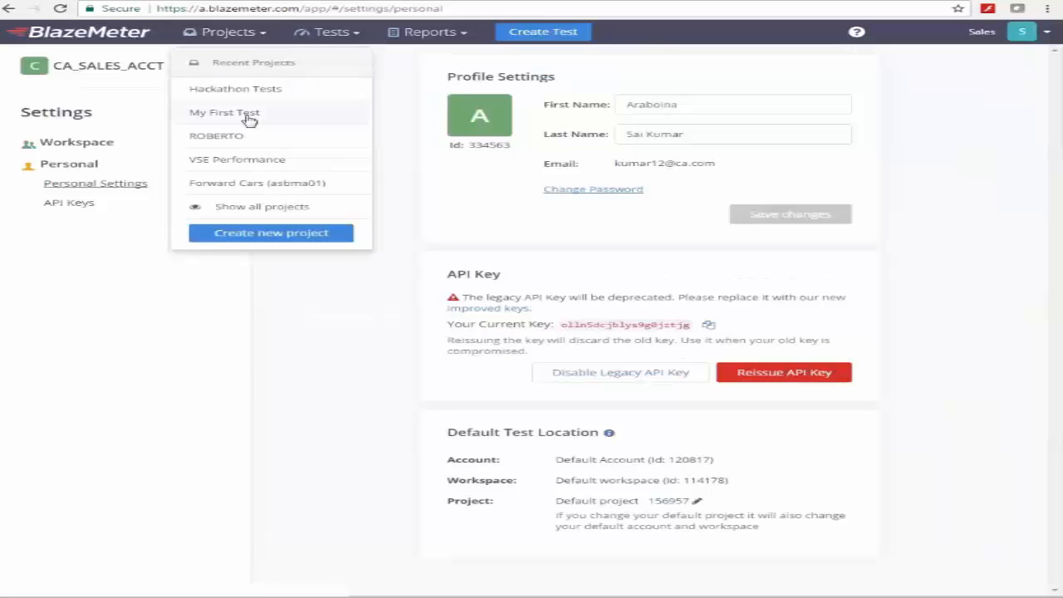
left_click(225, 113)
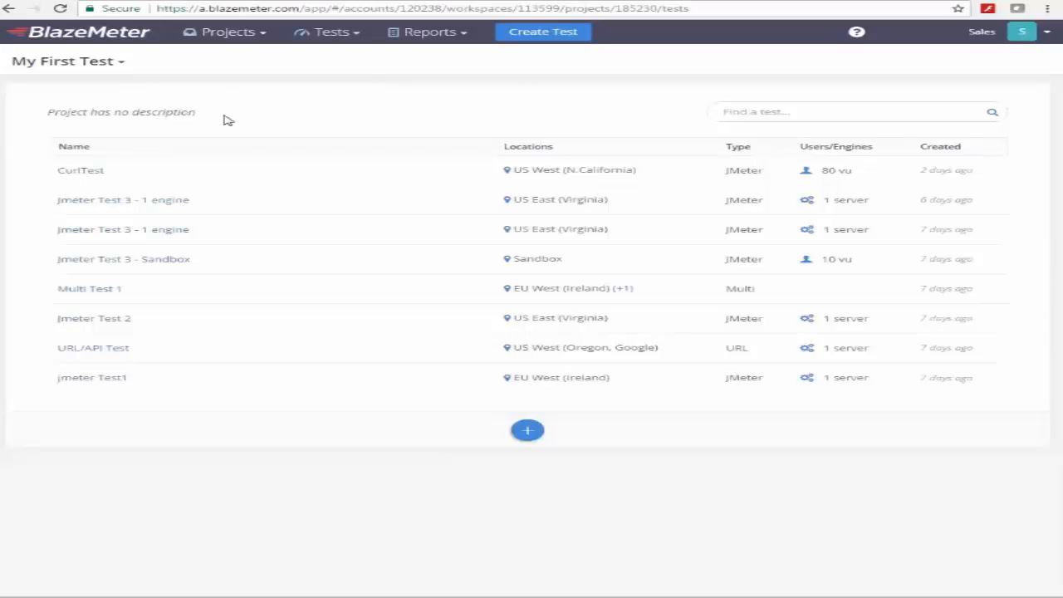
mouse_move(710, 36)
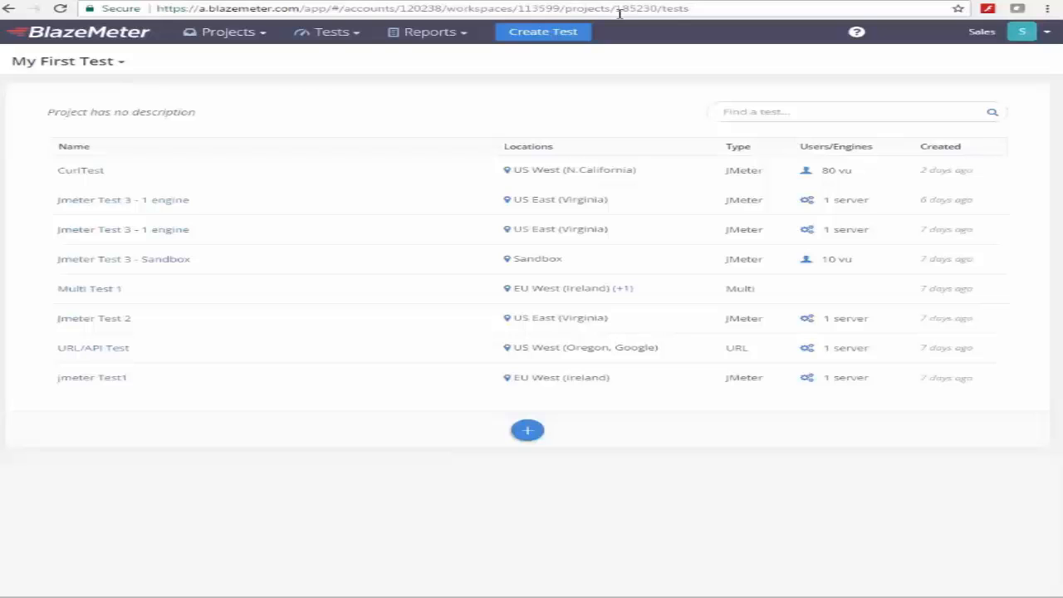
double_click(633, 10)
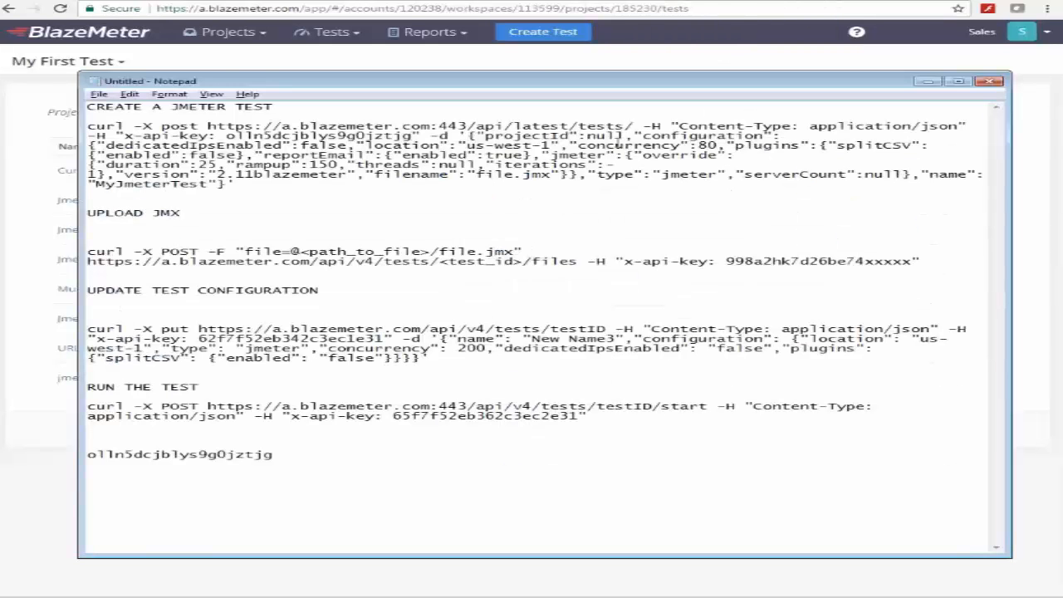
- Paste project id 185230 in place of null in the create-test command
double_click(614, 134)
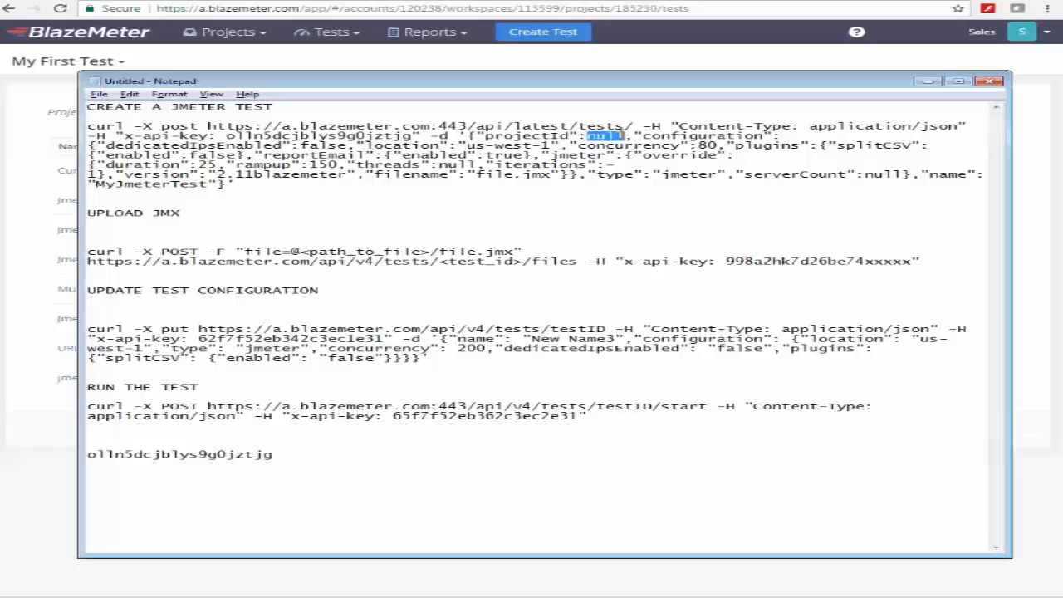
right_click(601, 136)
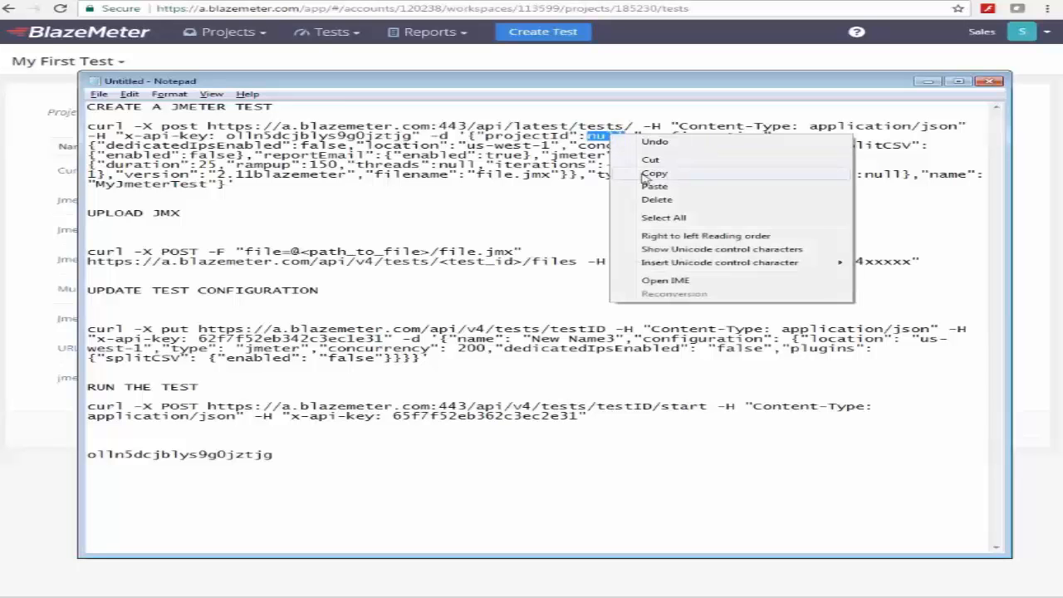
left_click(659, 174)
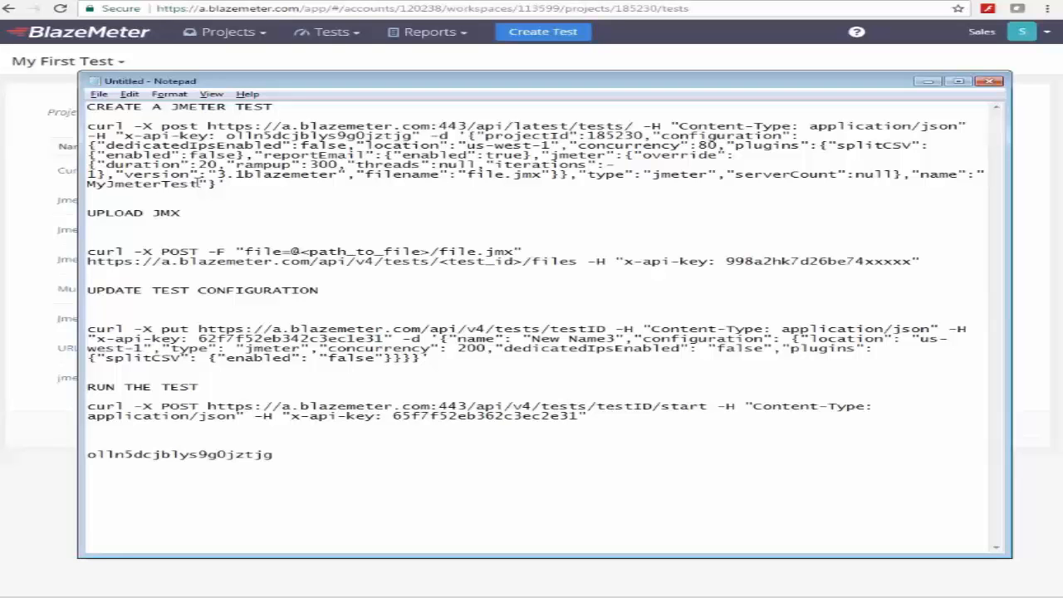
- Rename the test to MyAPITest and copy the whole create-test command
double_click(137, 186)
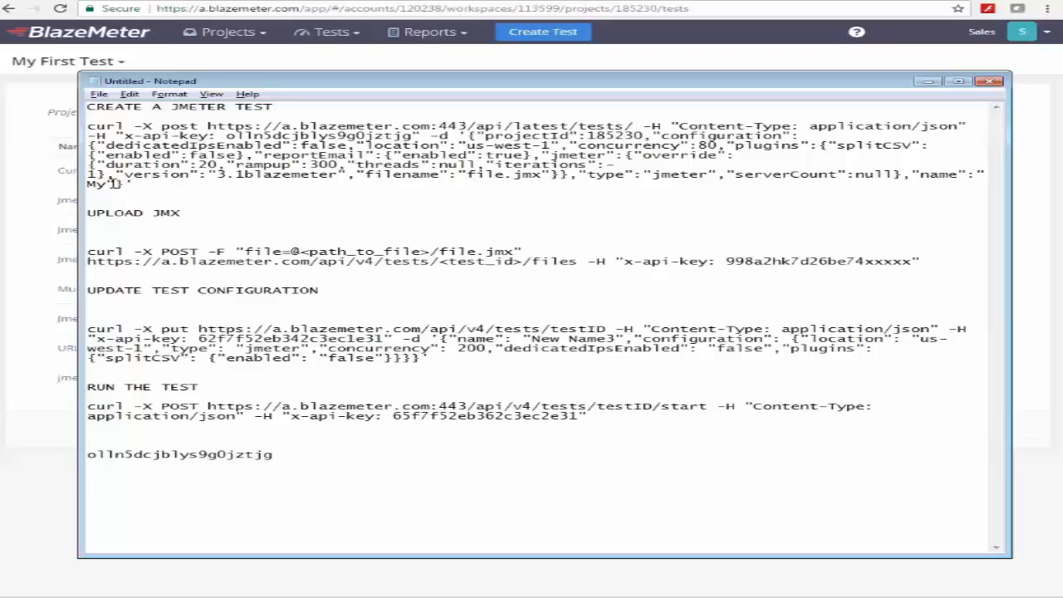
type("APITest")
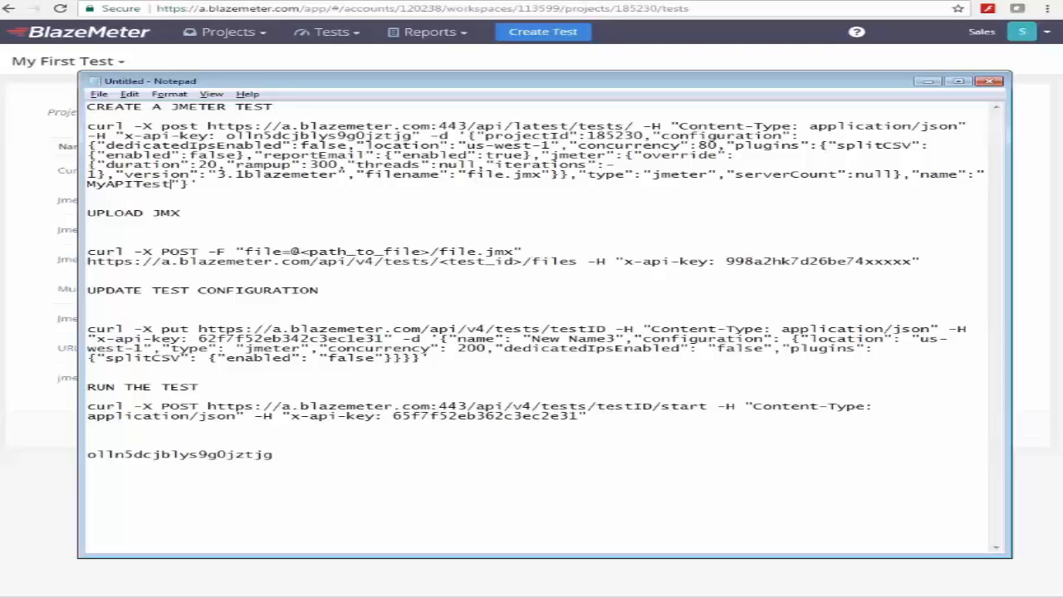
mouse_move(20, 176)
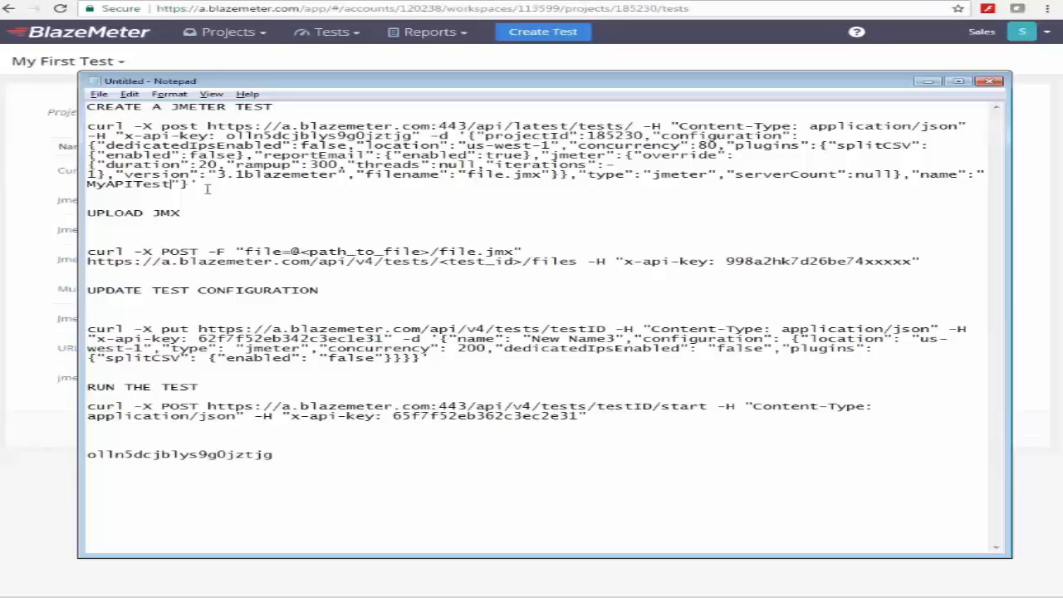
right_click(124, 146)
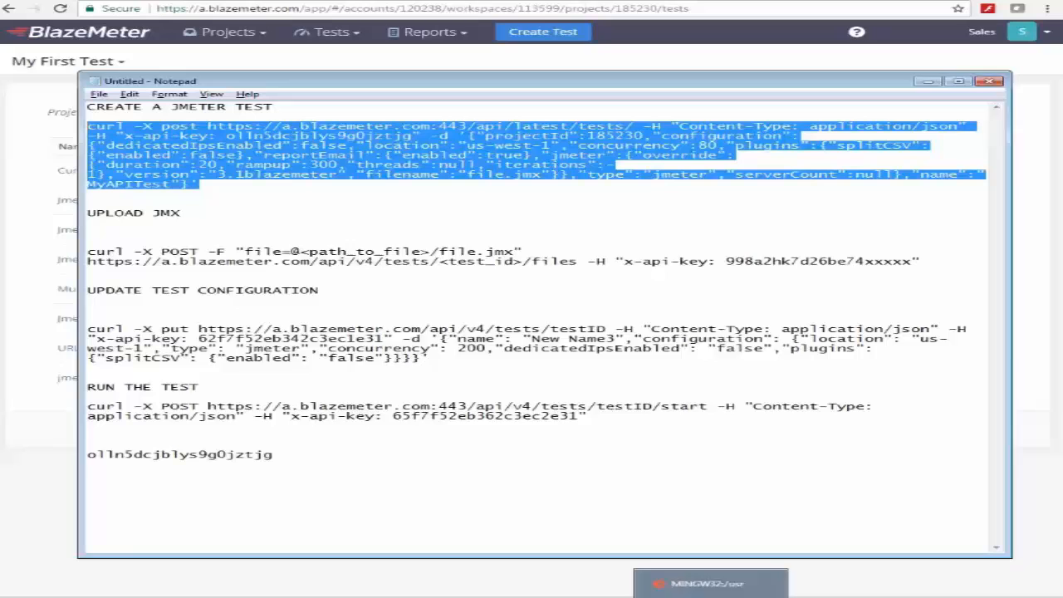
- Run the create-test curl command in Git Bash, returning the new test's JSON, and return to the project page
left_click(706, 583)
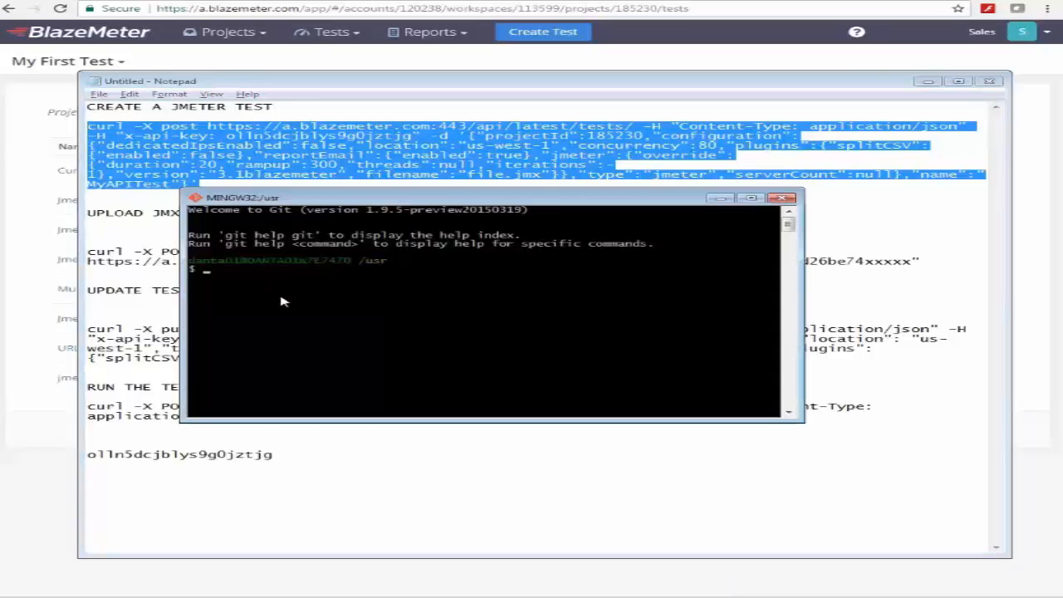
mouse_move(249, 277)
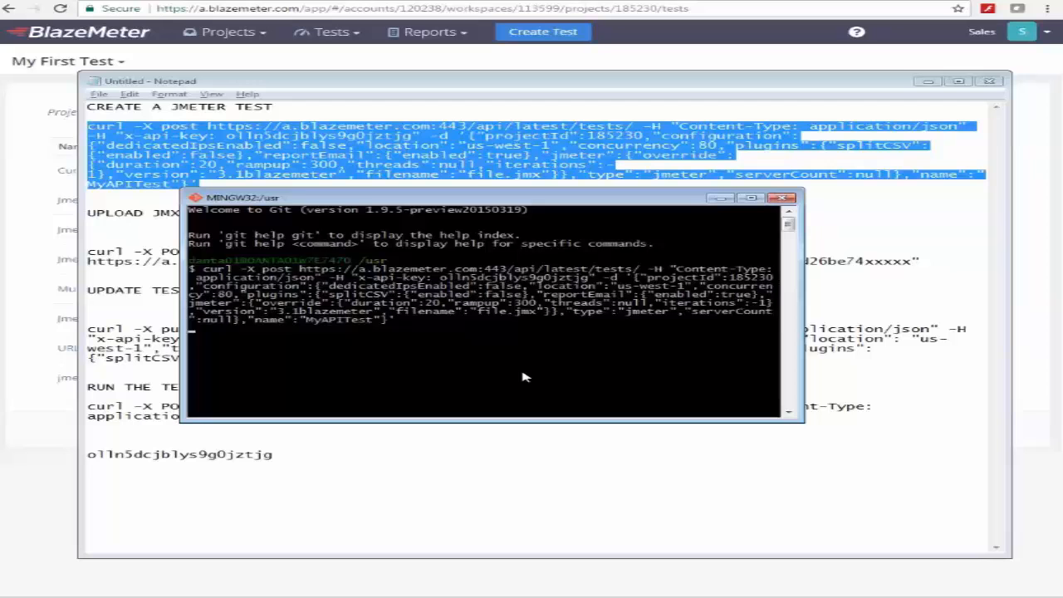
key("Return")
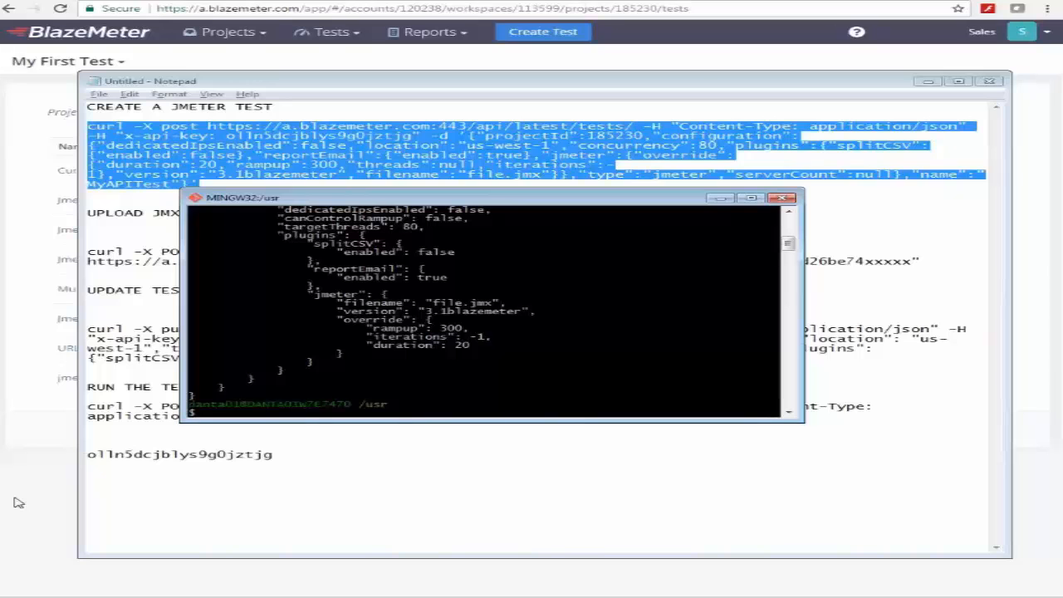
left_click(229, 32)
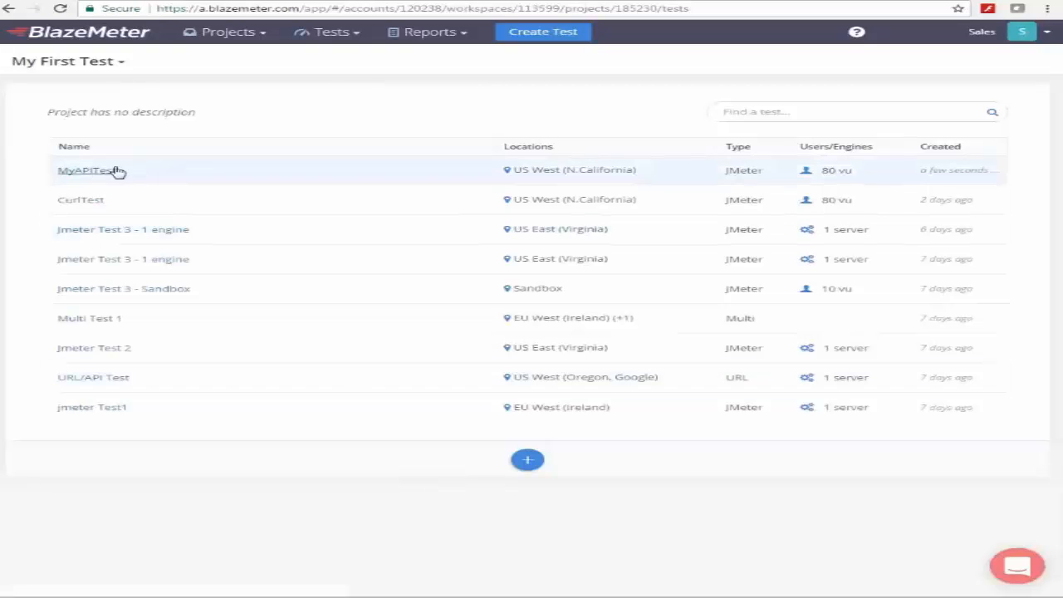
- View the new MyAPITest (80 users, 5-minute ramp-up, 20-minute duration) and bring Notepad back
left_click(83, 171)
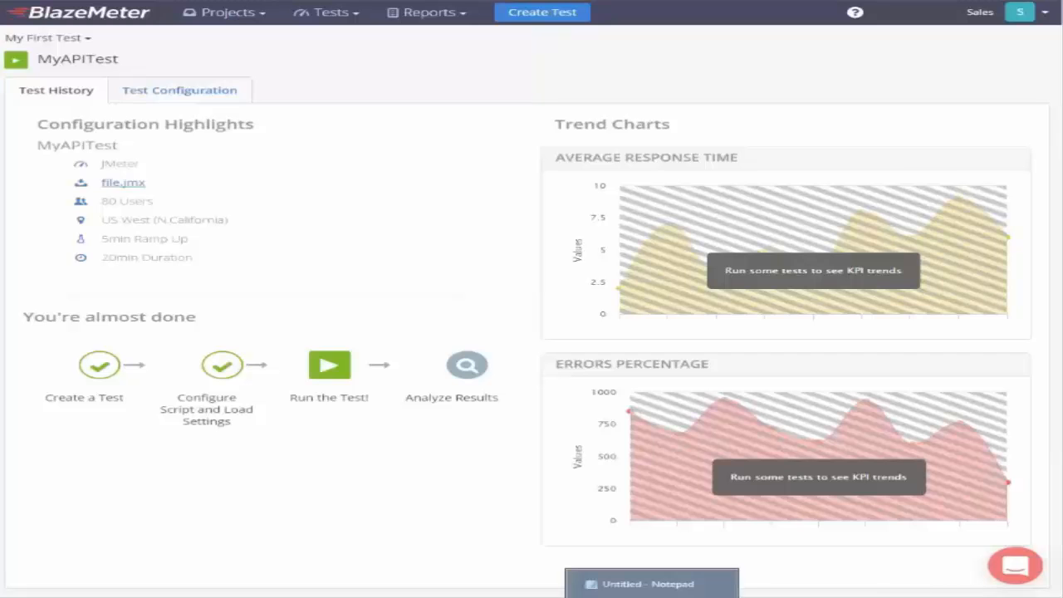
left_click(655, 585)
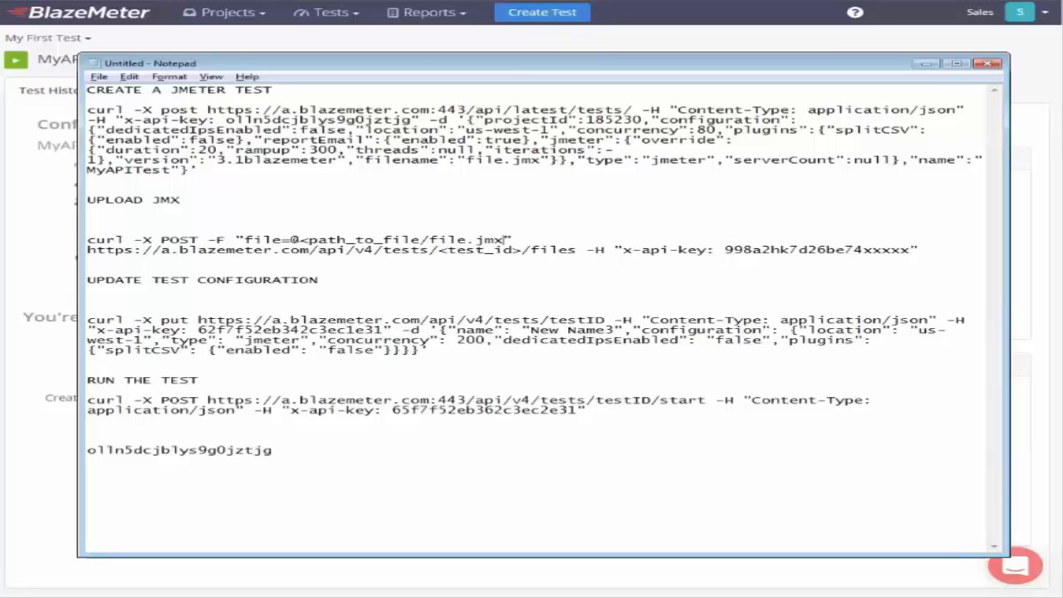
- Fill the upload command's file path with the BlazeMeter lab demos folder and copy the test ID from the browser URL
double_click(335, 239)
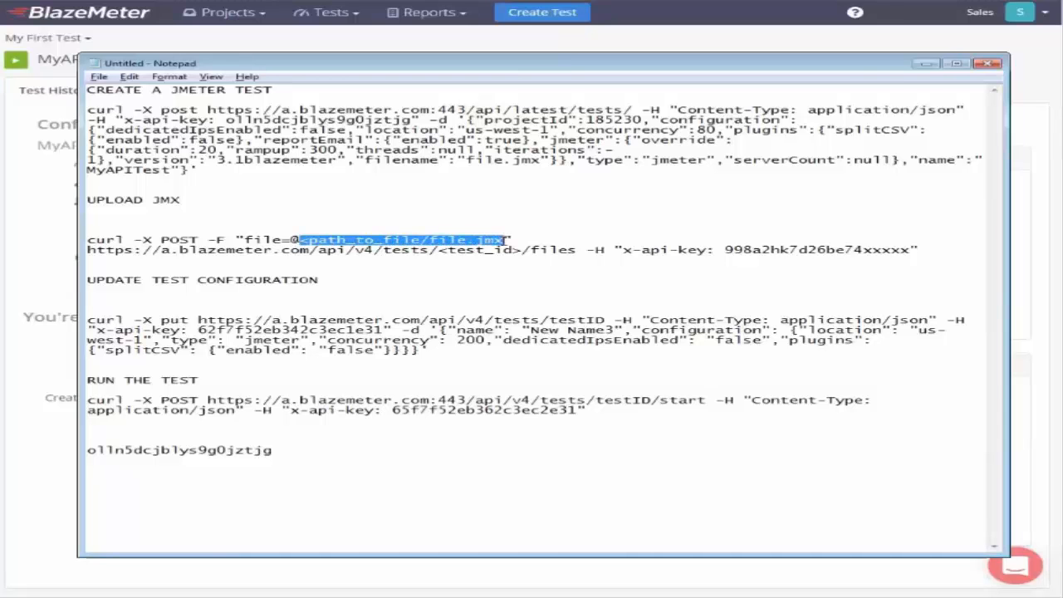
type("C:\\Users\\danta01\\Desktop\\Training_Data\\ID_Work\\Blazemeter lab demos\\BlazeMeter+Lab+Resources\\CA BlazeMeter Assets\\DemoTest1.jmx")
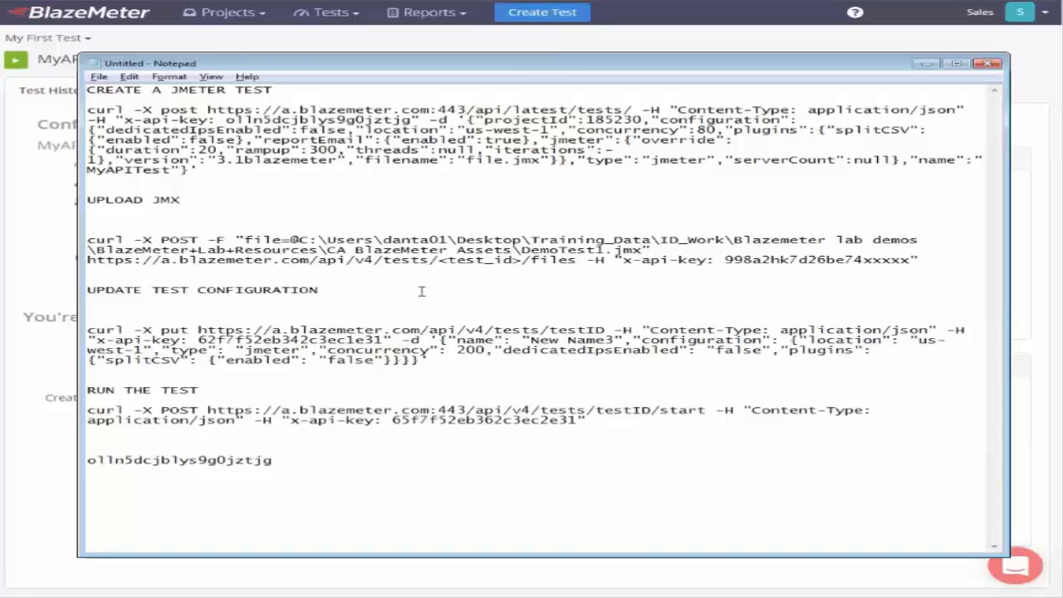
mouse_move(721, 16)
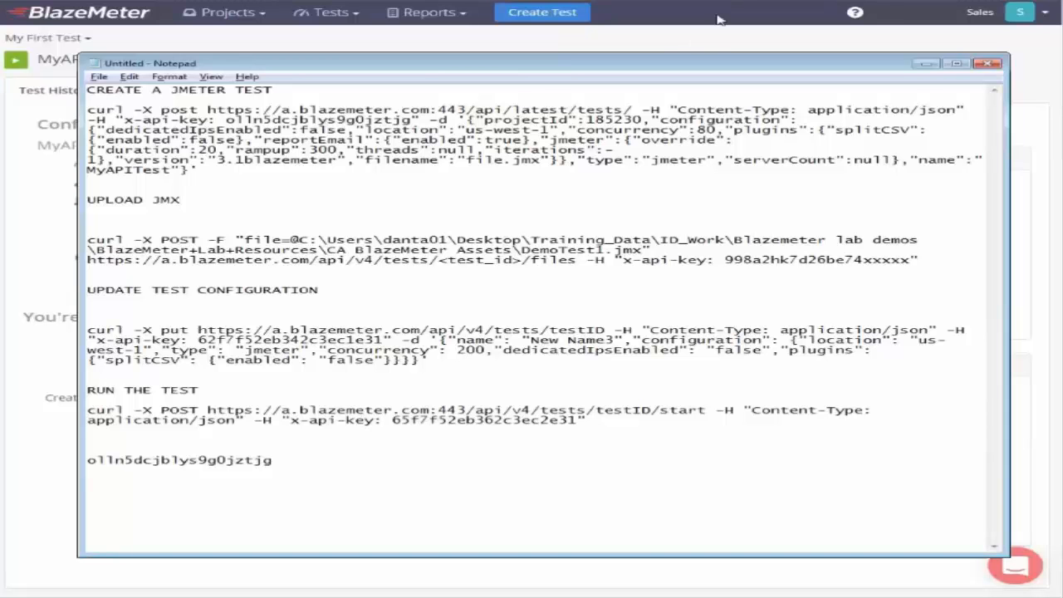
left_click(976, 62)
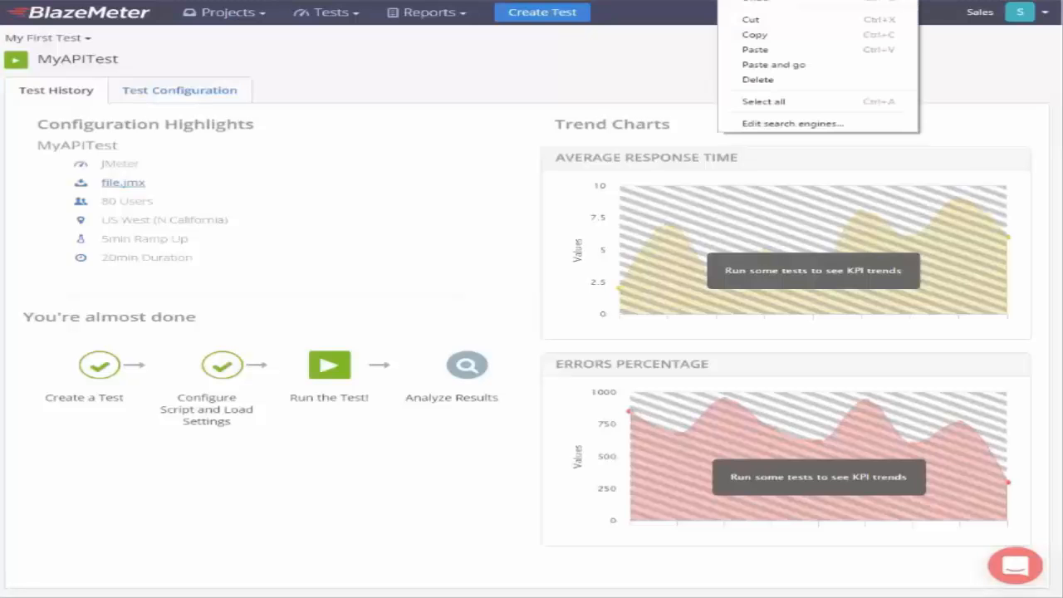
left_click(681, 459)
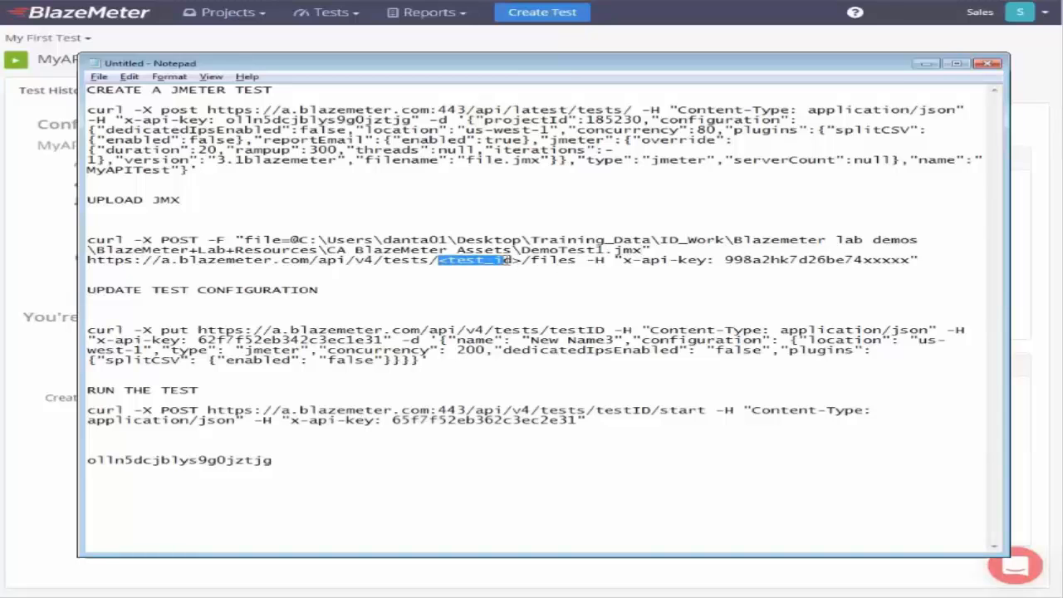
- Paste test ID 5628730 and the real API key into the upload-JMX command
right_click(478, 259)
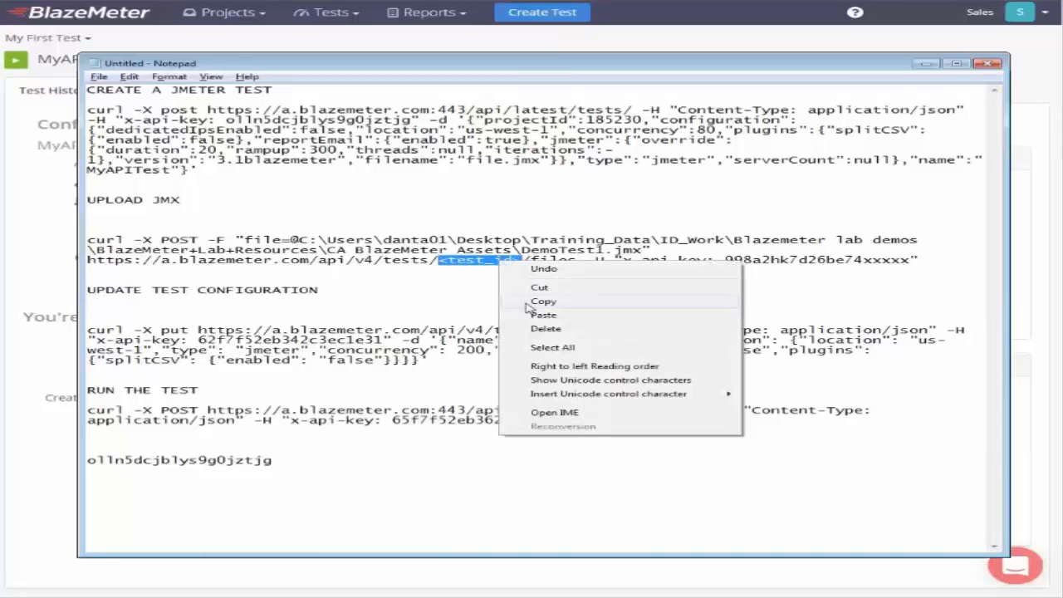
left_click(545, 314)
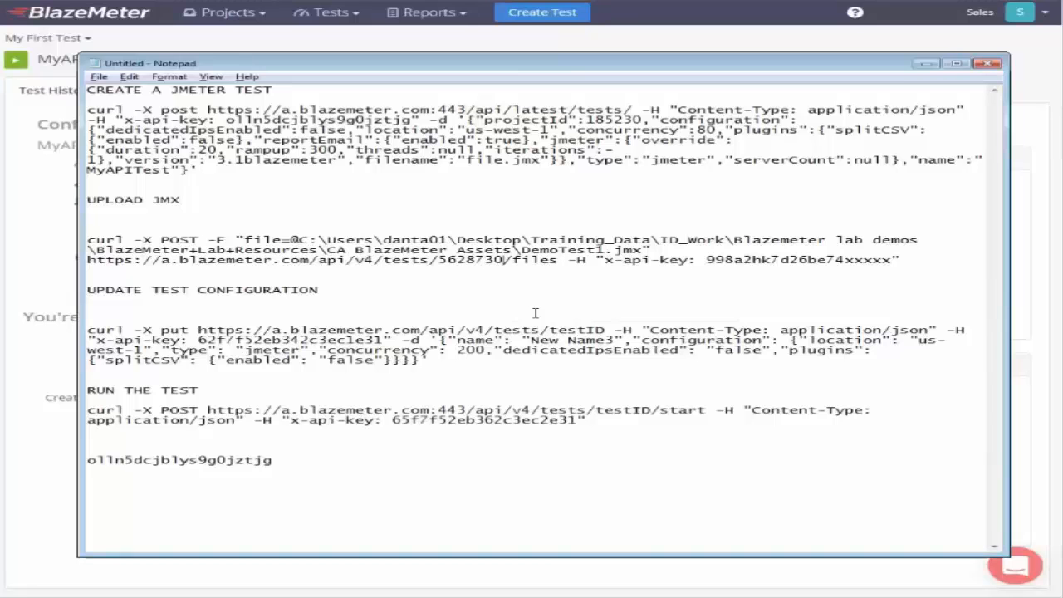
double_click(166, 460)
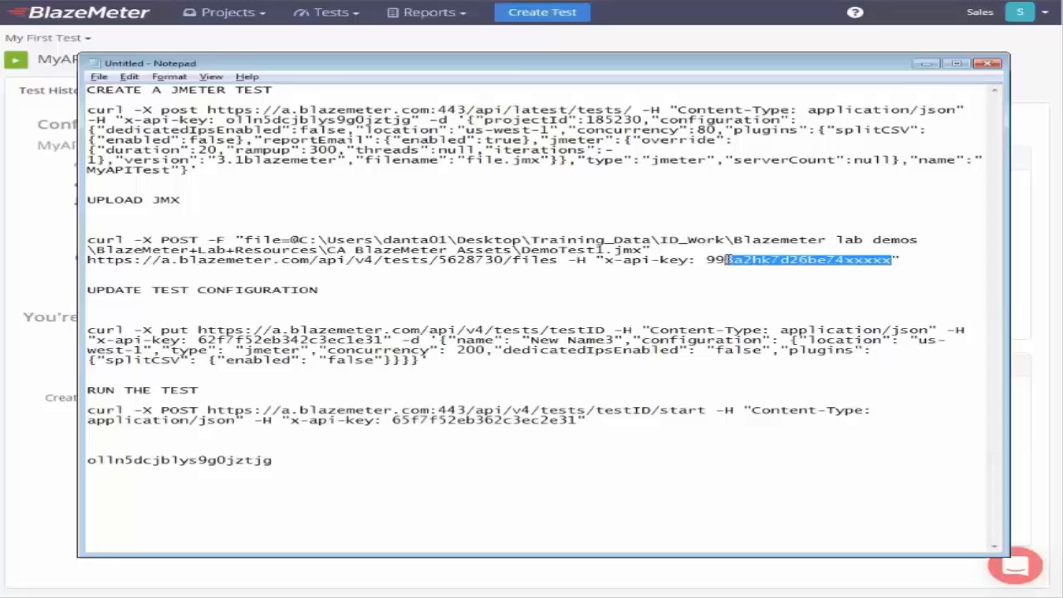
right_click(805, 259)
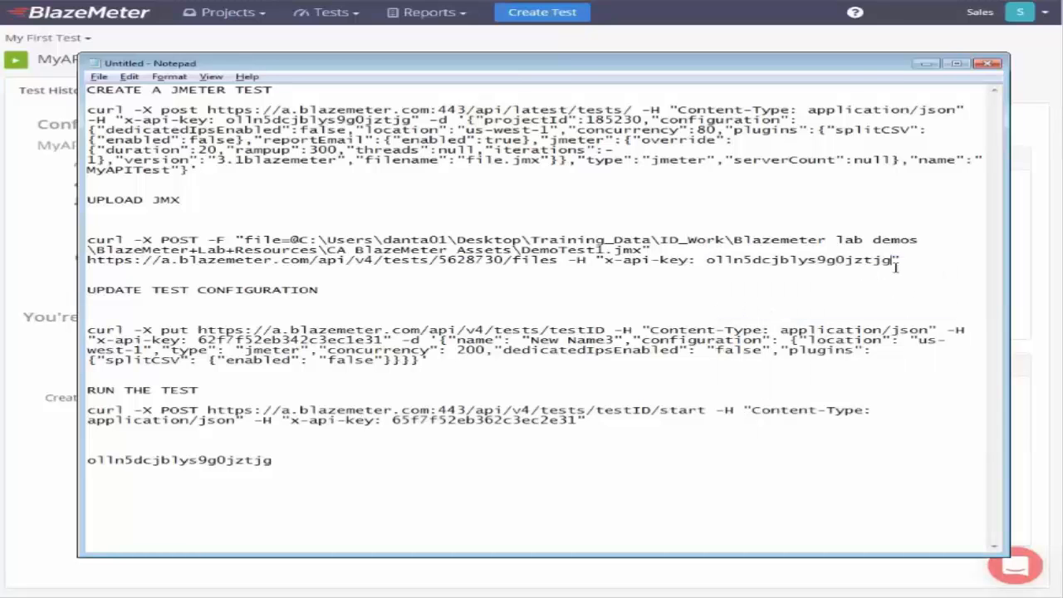
- Copy the upload-JMX command into the MINGW32 terminal and run it
left_click_drag(88, 239, 900, 260)
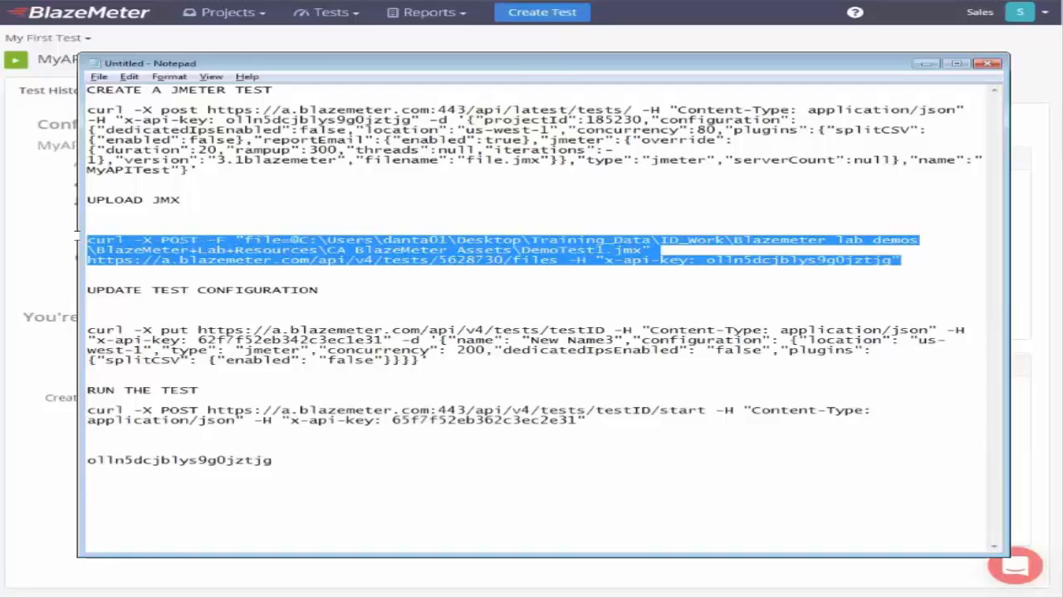
mouse_move(207, 299)
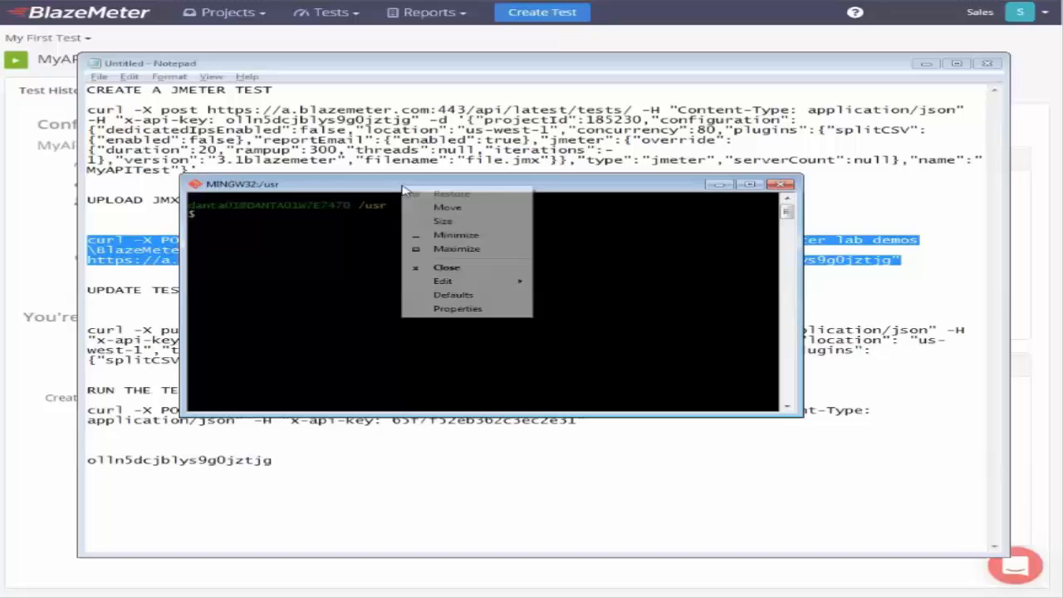
left_click(446, 280)
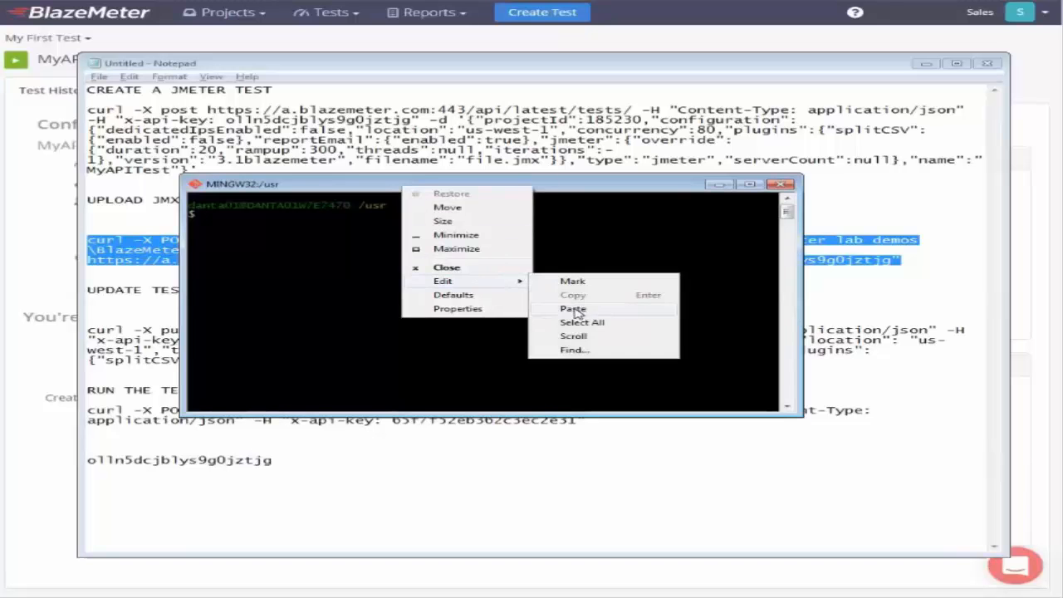
left_click(571, 307)
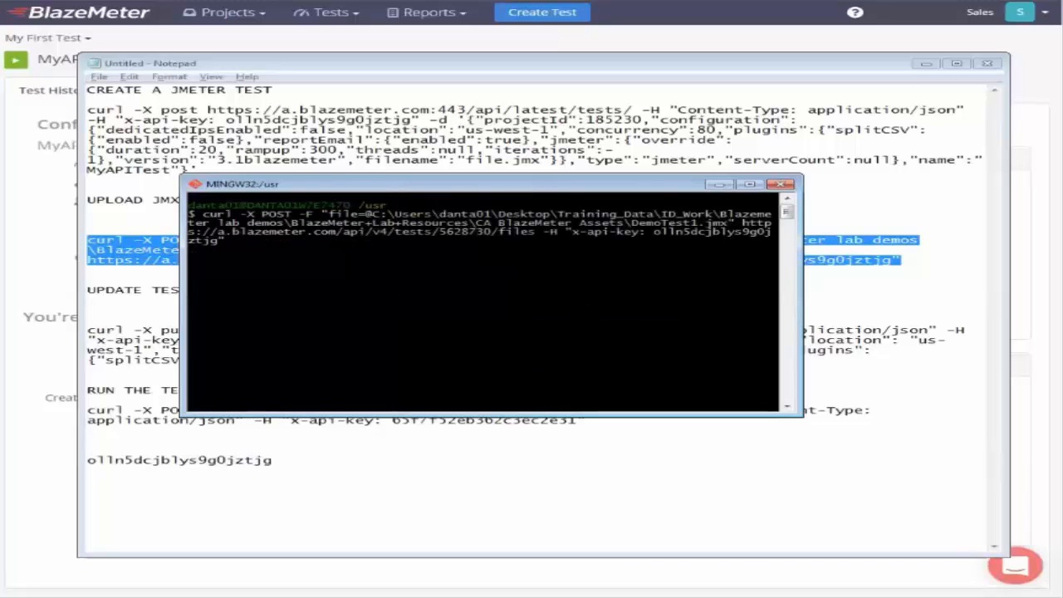
key("Return")
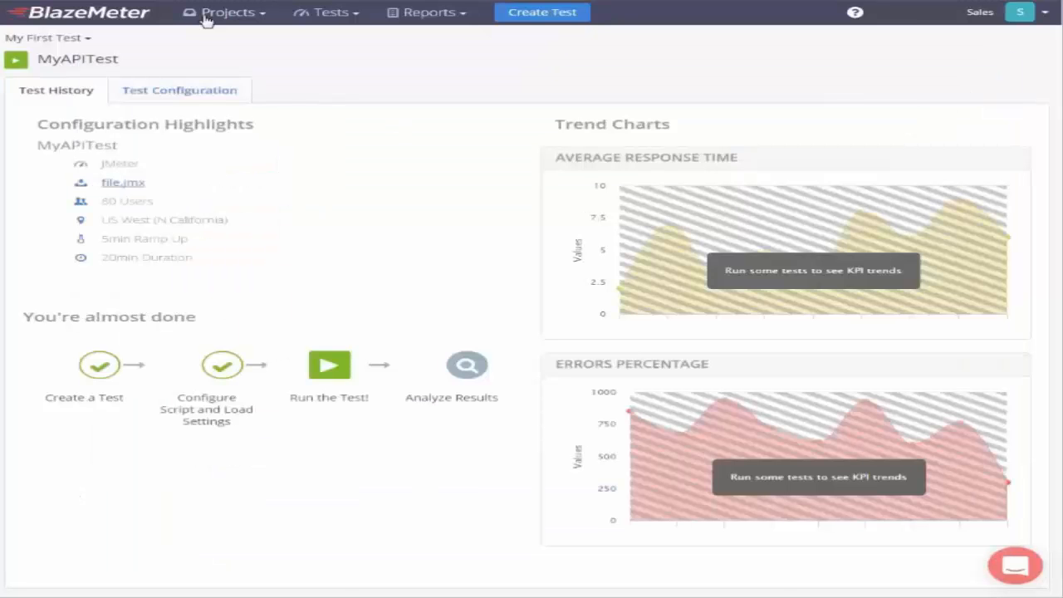
- Verify MyAPITest's configuration shows the uploaded DemoTest1.jmx with 80 users from US West
left_click(229, 14)
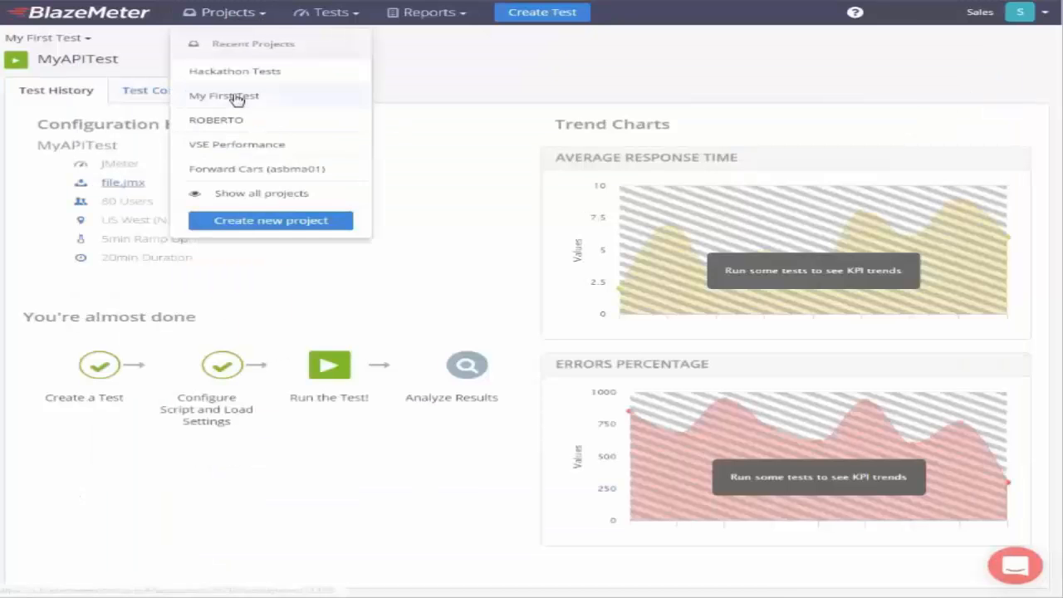
left_click(222, 94)
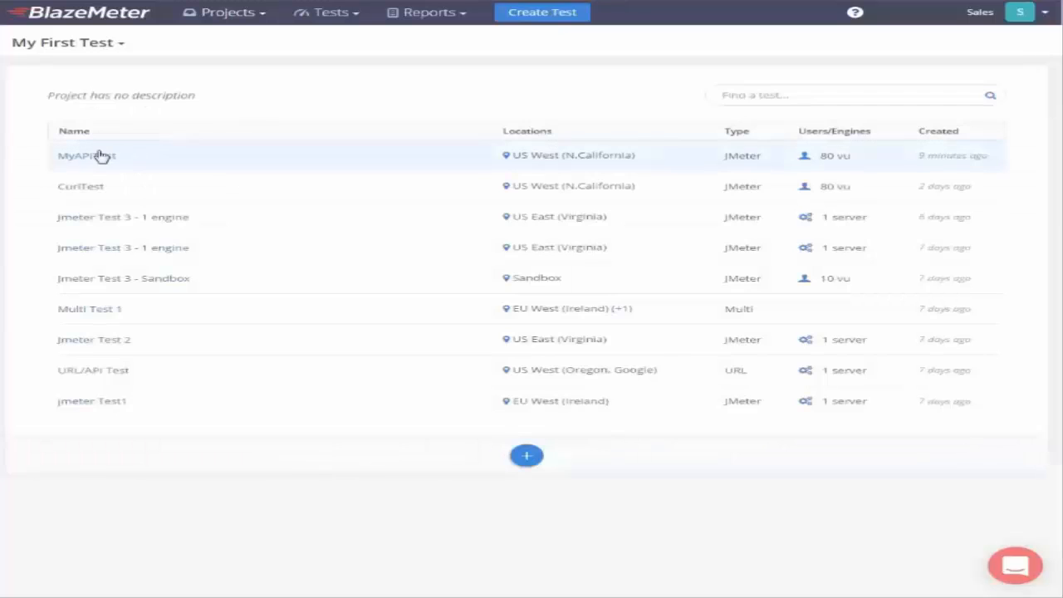
left_click(87, 156)
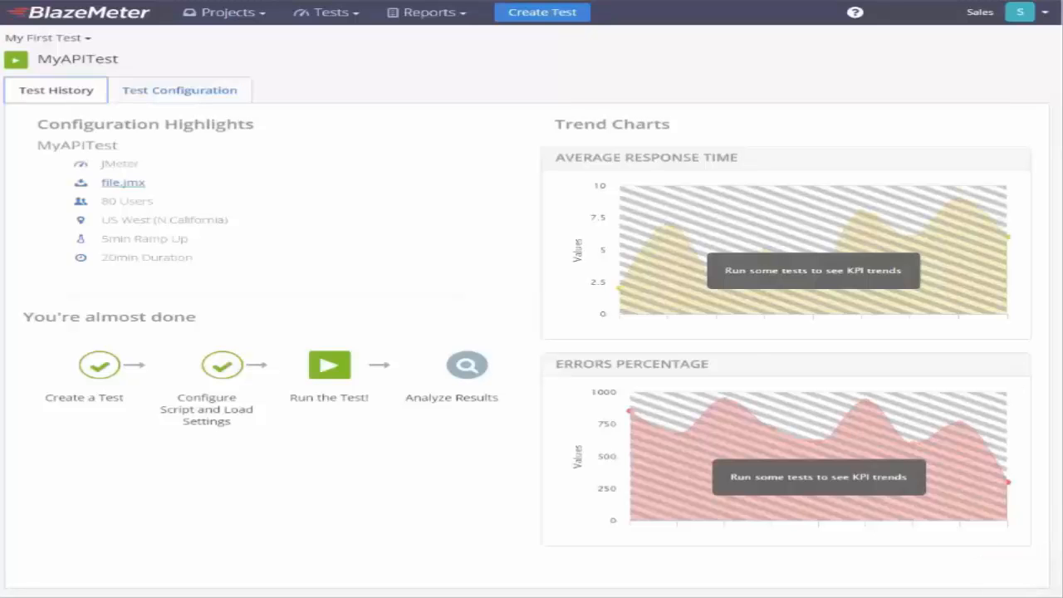
left_click(179, 90)
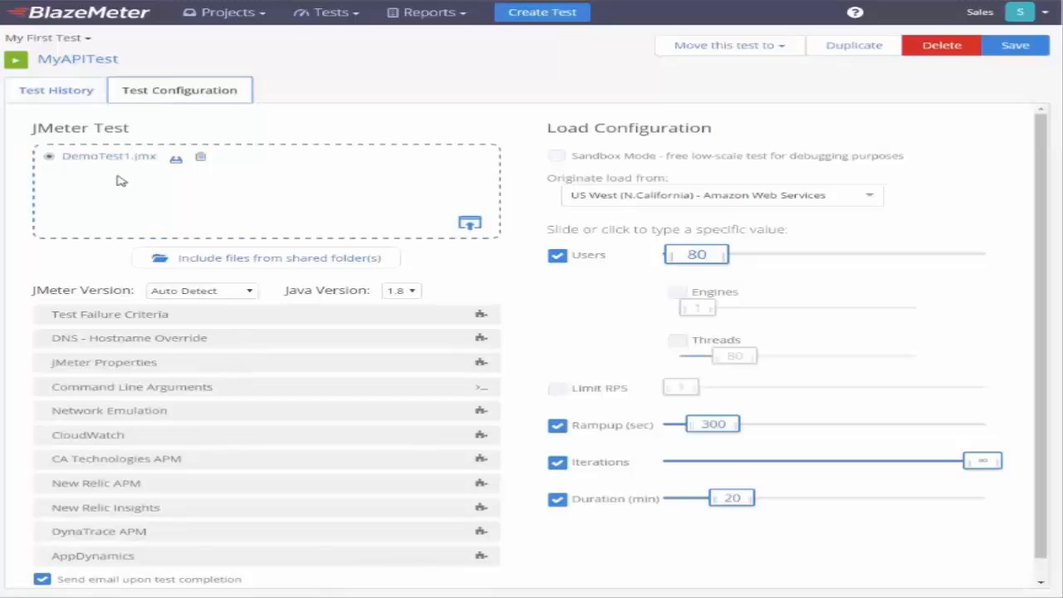
mouse_move(108, 171)
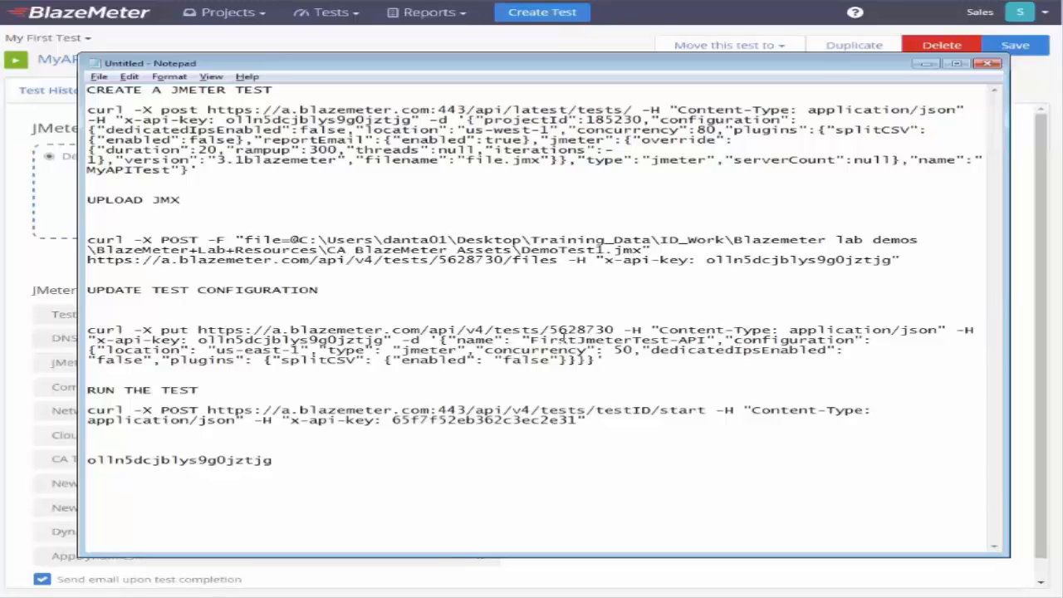
- Run the edited update curl command, getting JSON with concurrency 50, ramp-up 300 and duration 20
double_click(548, 335)
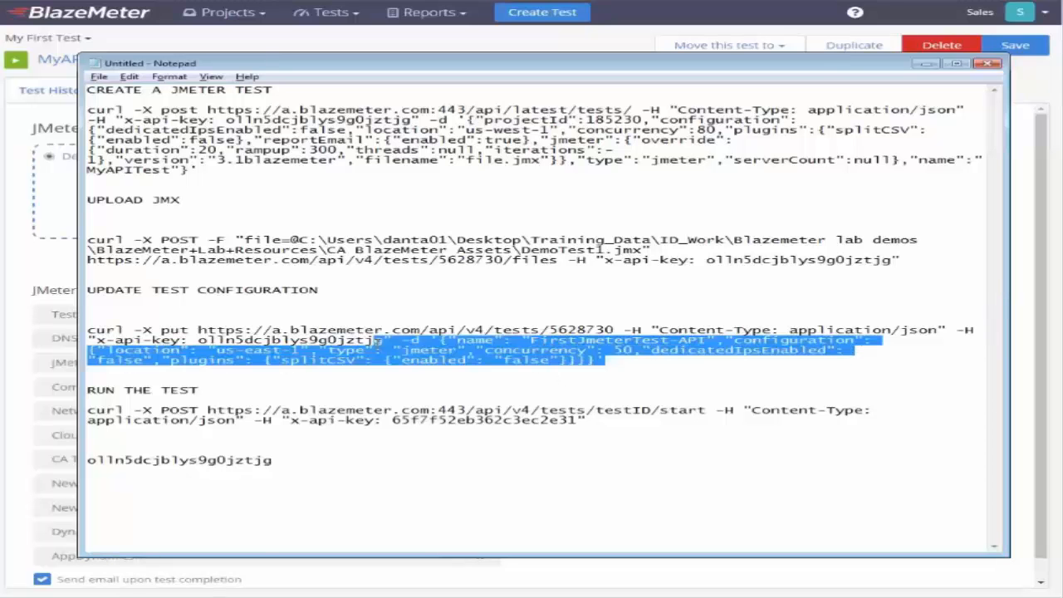
right_click(147, 332)
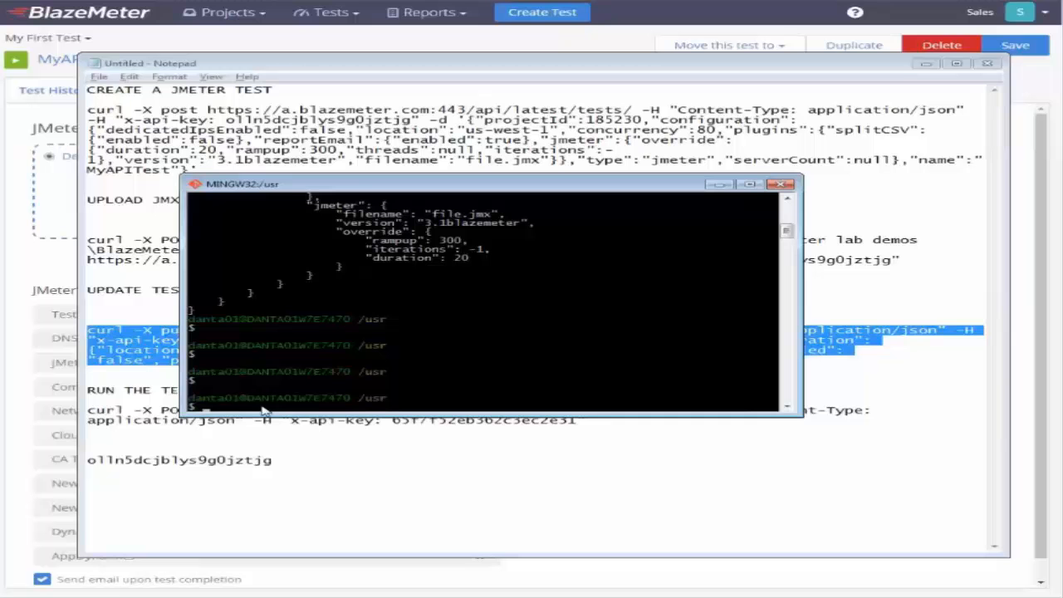
mouse_move(352, 174)
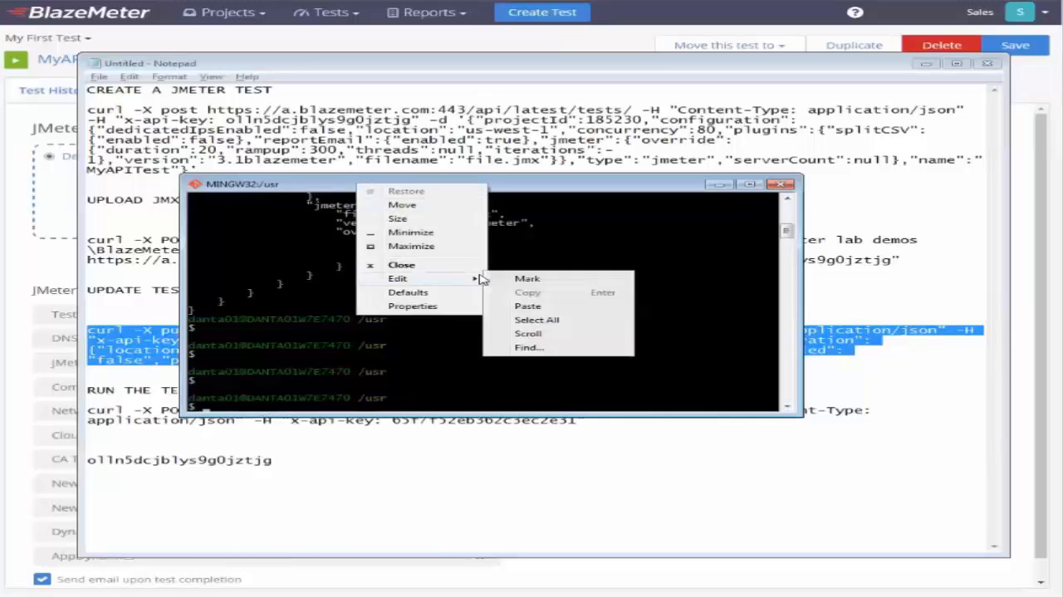
left_click(528, 306)
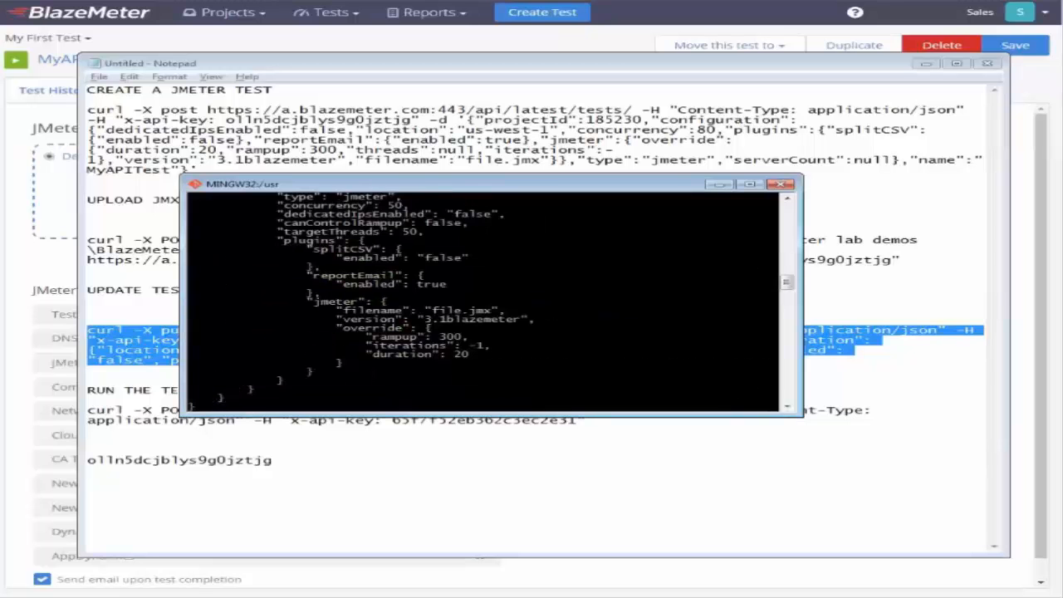
scroll("down", 3)
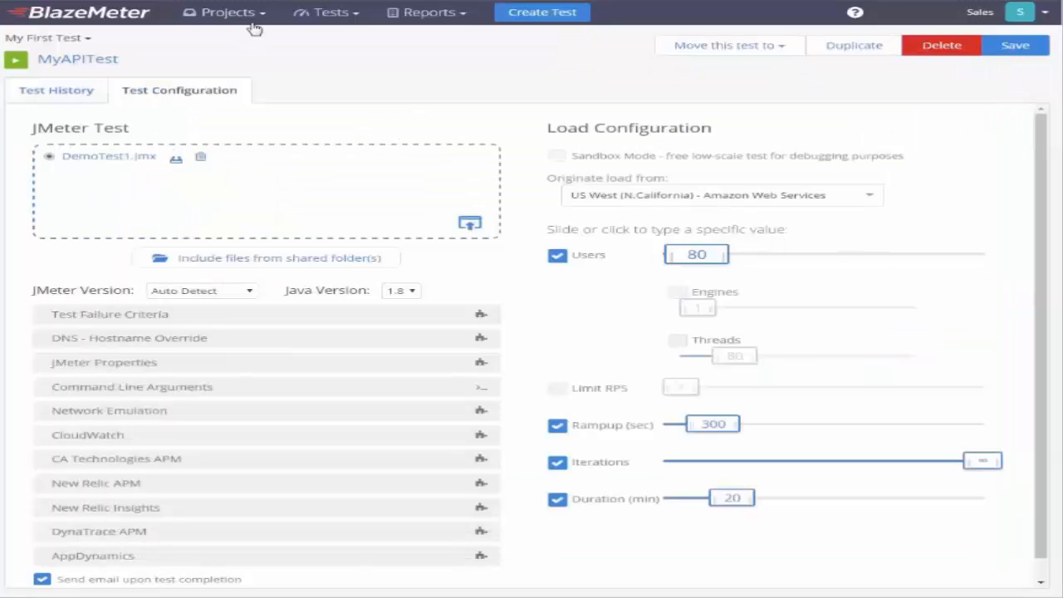
- View FirstJmeterTest-API's configuration in My First Test: US East (Virginia), 50 virtual users
left_click(241, 13)
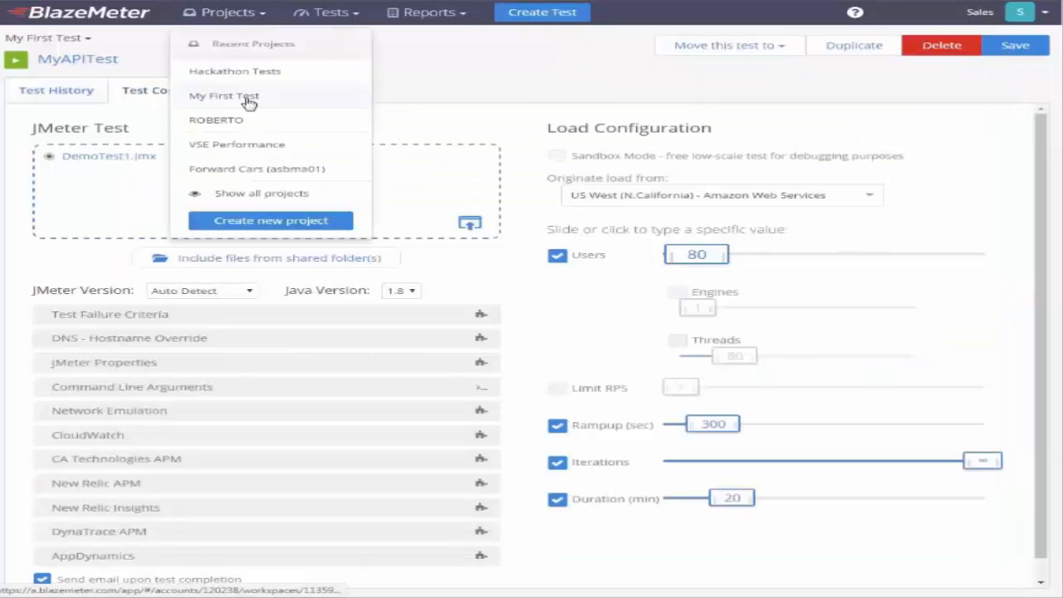
left_click(223, 94)
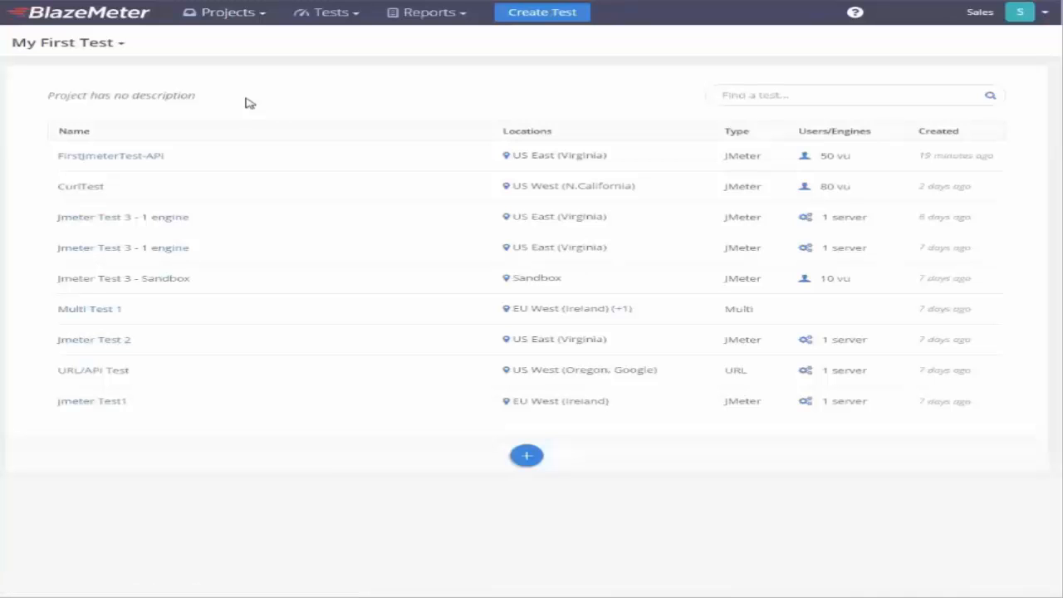
mouse_move(109, 158)
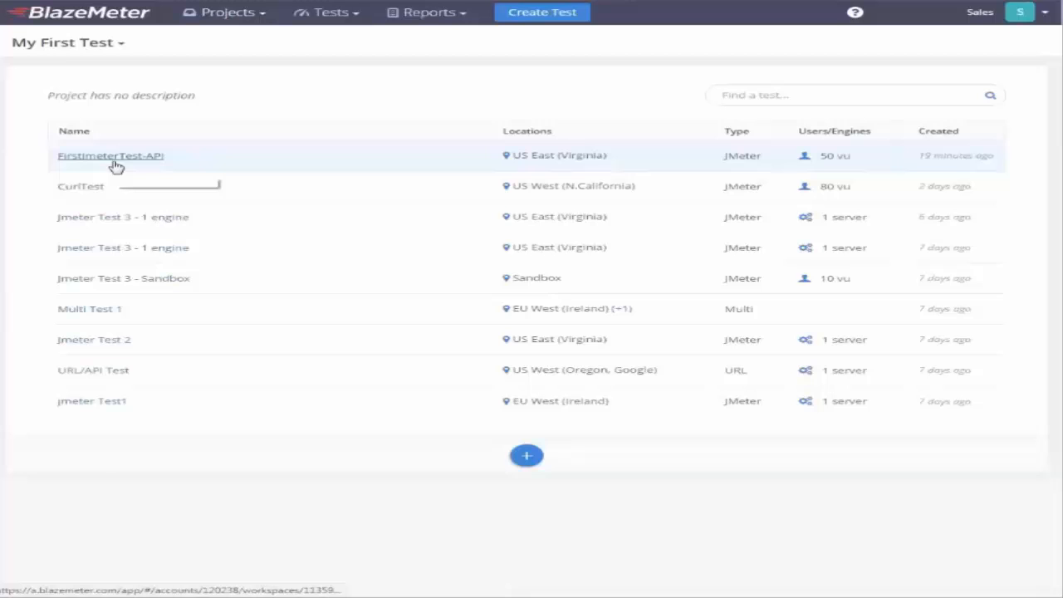
left_click(110, 156)
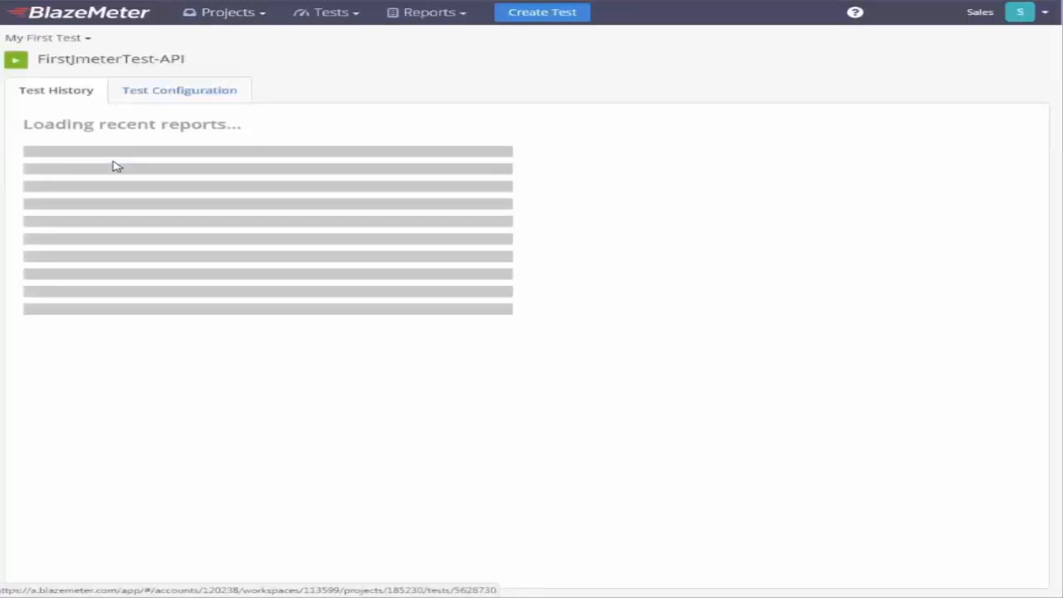
left_click(179, 89)
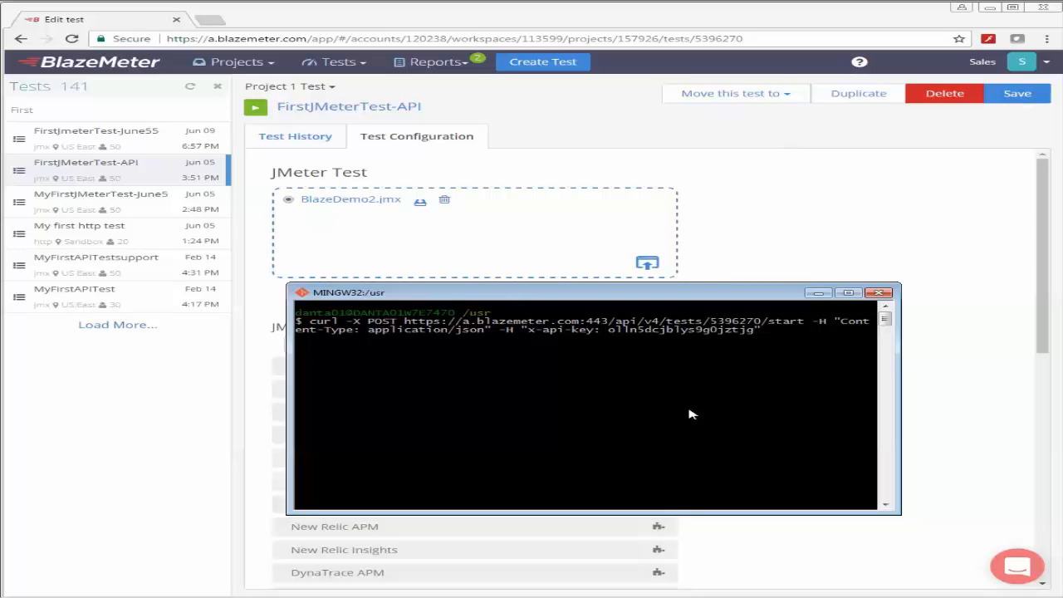
mouse_move(771, 332)
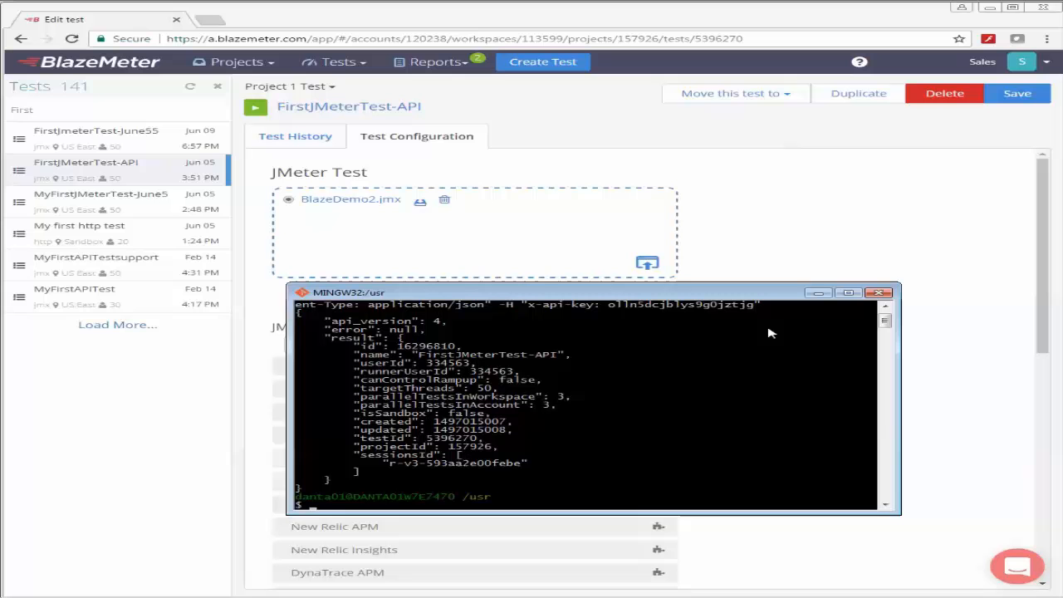
- Watch FirstJmeterTest-API's live Summary report showing load, response times and 0% errors
left_click(189, 87)
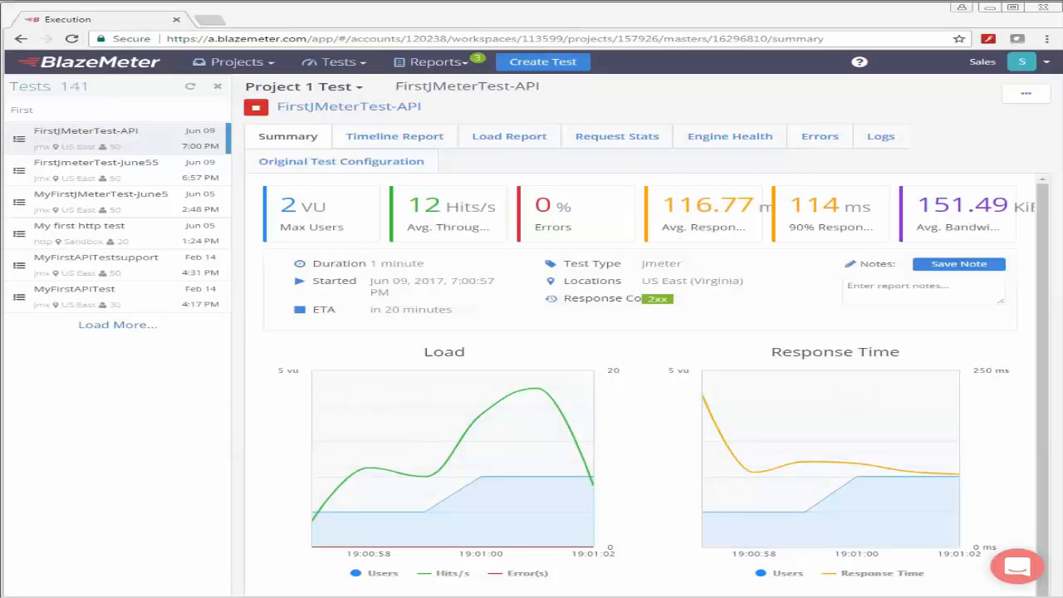
mouse_move(1053, 494)
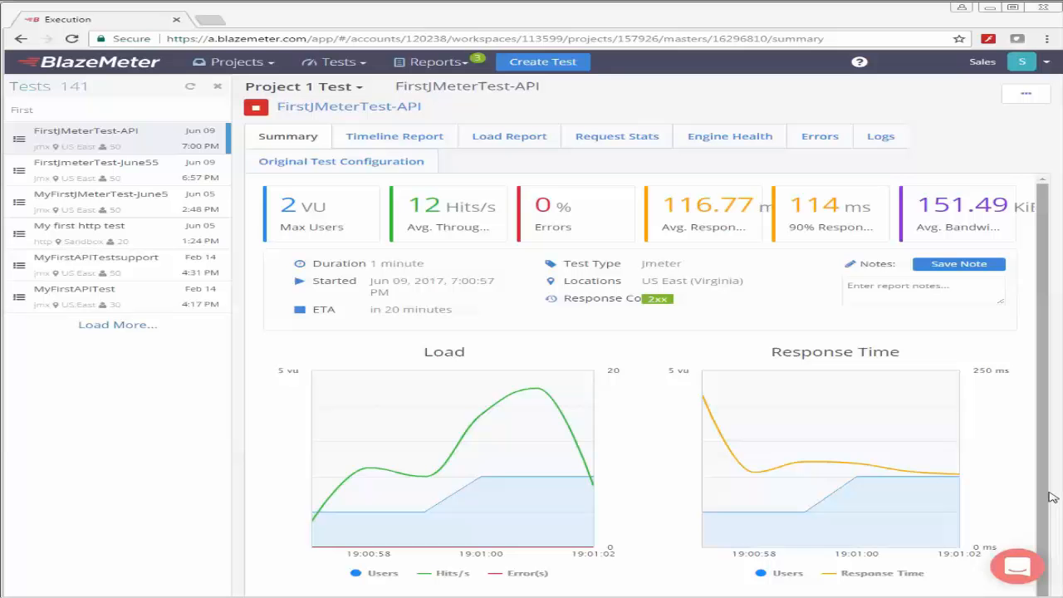